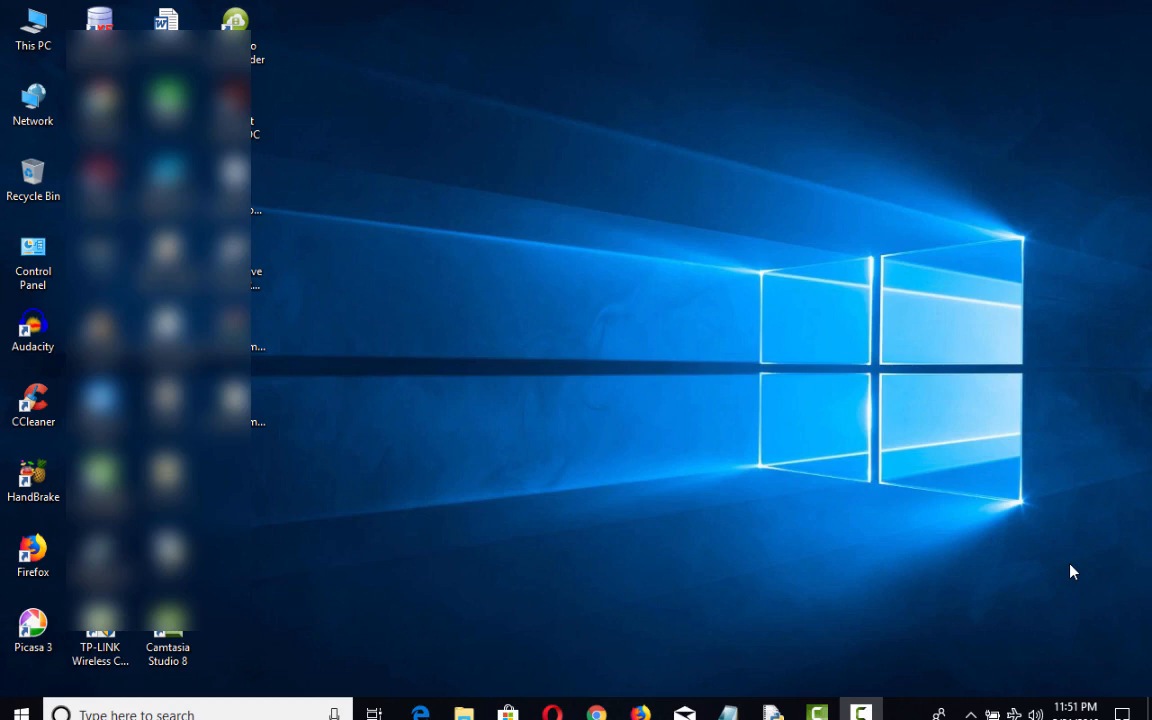
{"action": "mouse_move", "coordinate": [575, 547]}
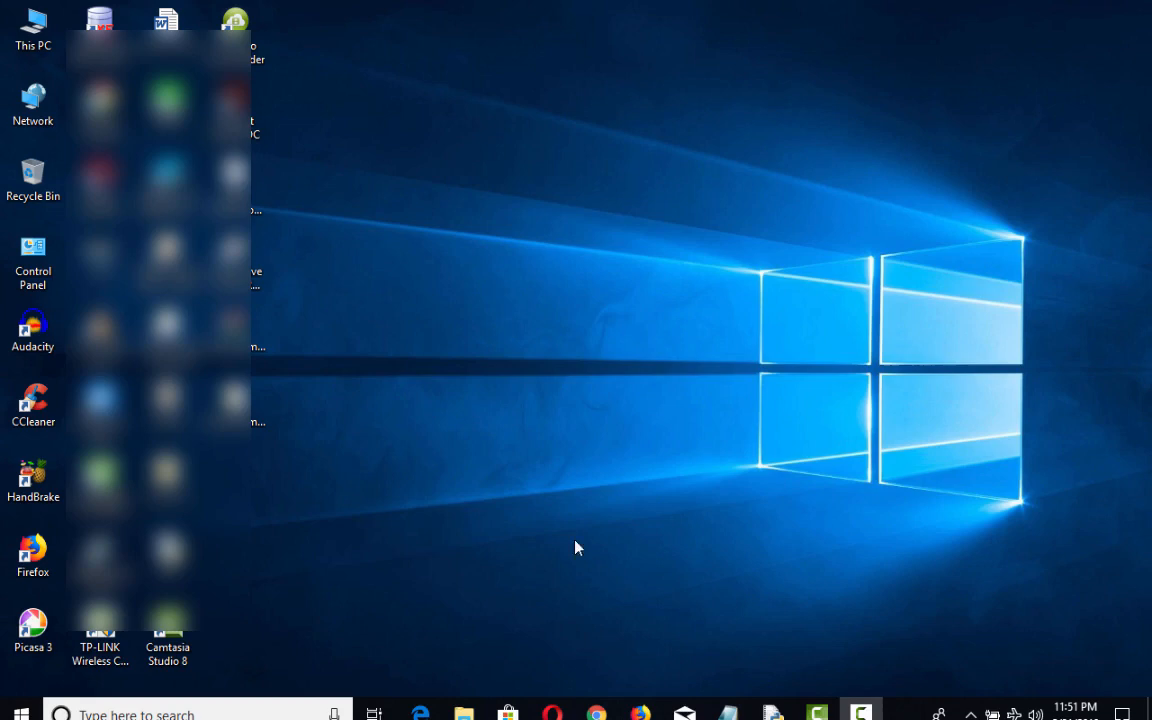
Step: Open the This PC desktop icon in File Explorer
{"action": "left_click", "coordinate": [1122, 714]}
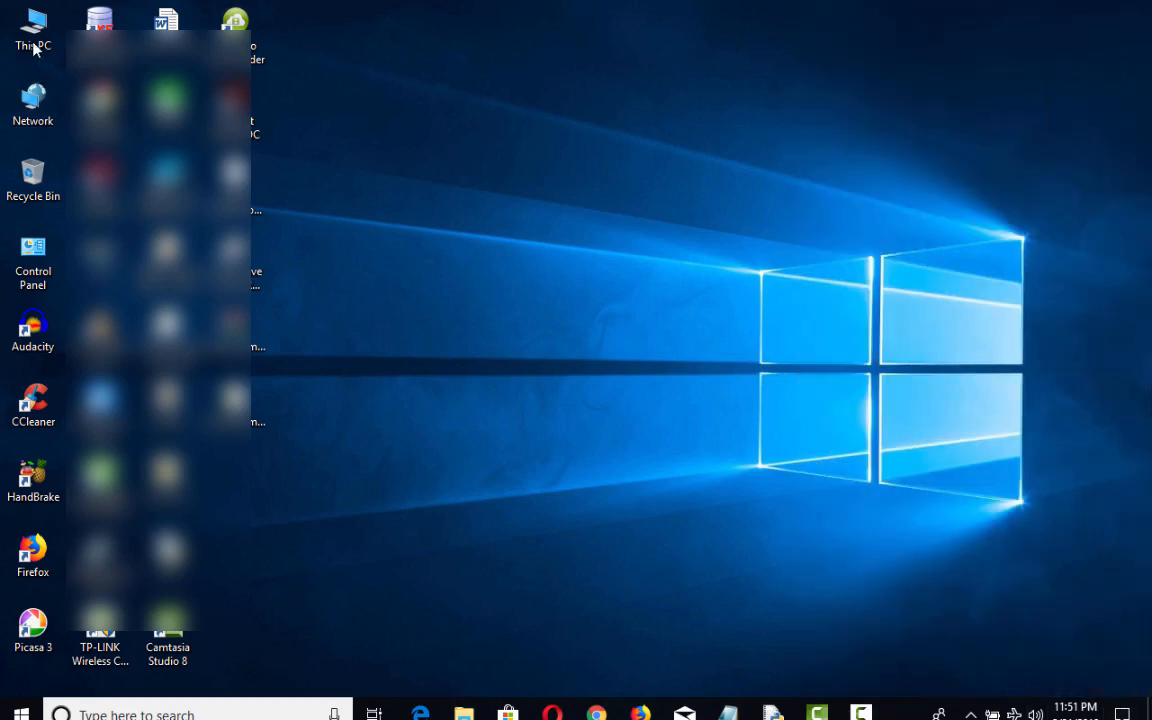
{"action": "double_click", "coordinate": [33, 30]}
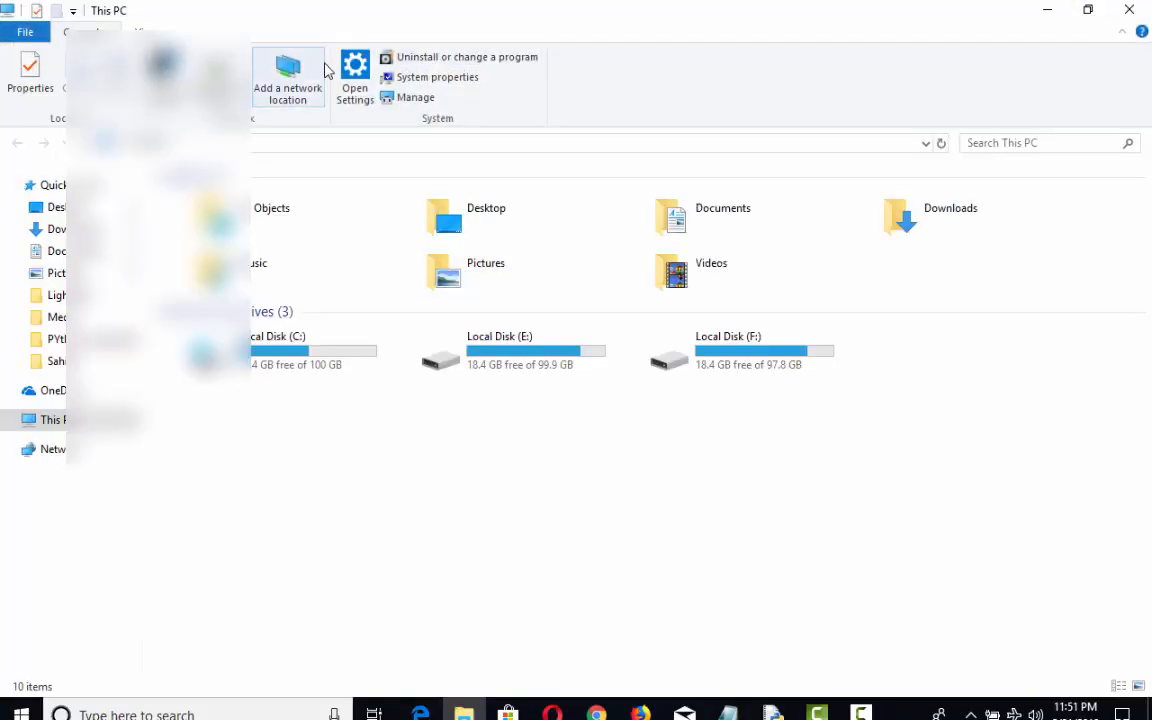
Step: Open Windows Settings from This PC, then reach All settings through Action Center
{"action": "left_click", "coordinate": [354, 77]}
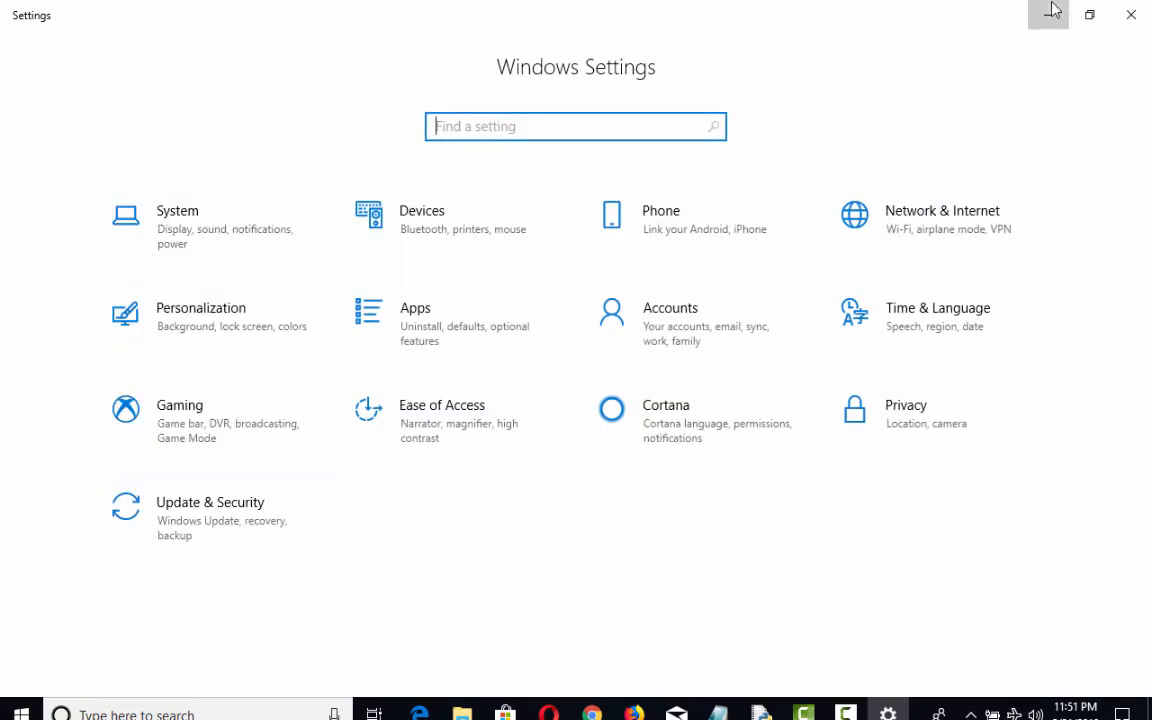
{"action": "left_click", "coordinate": [1048, 14]}
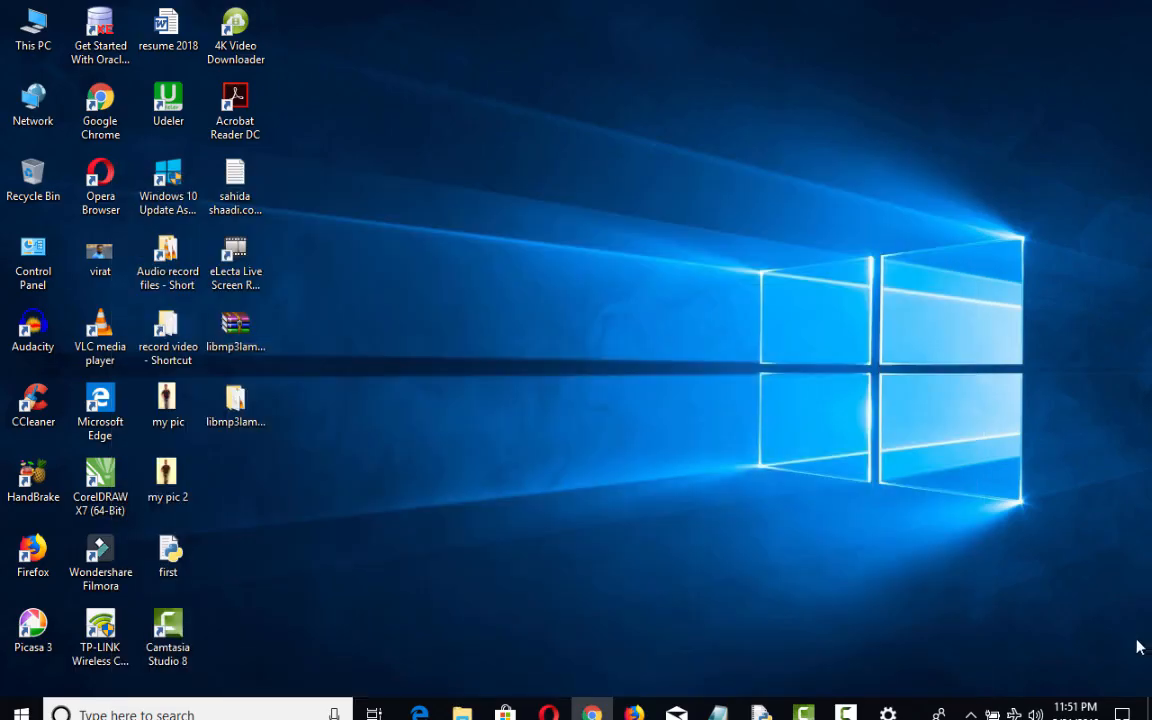
{"action": "left_click", "coordinate": [1122, 714]}
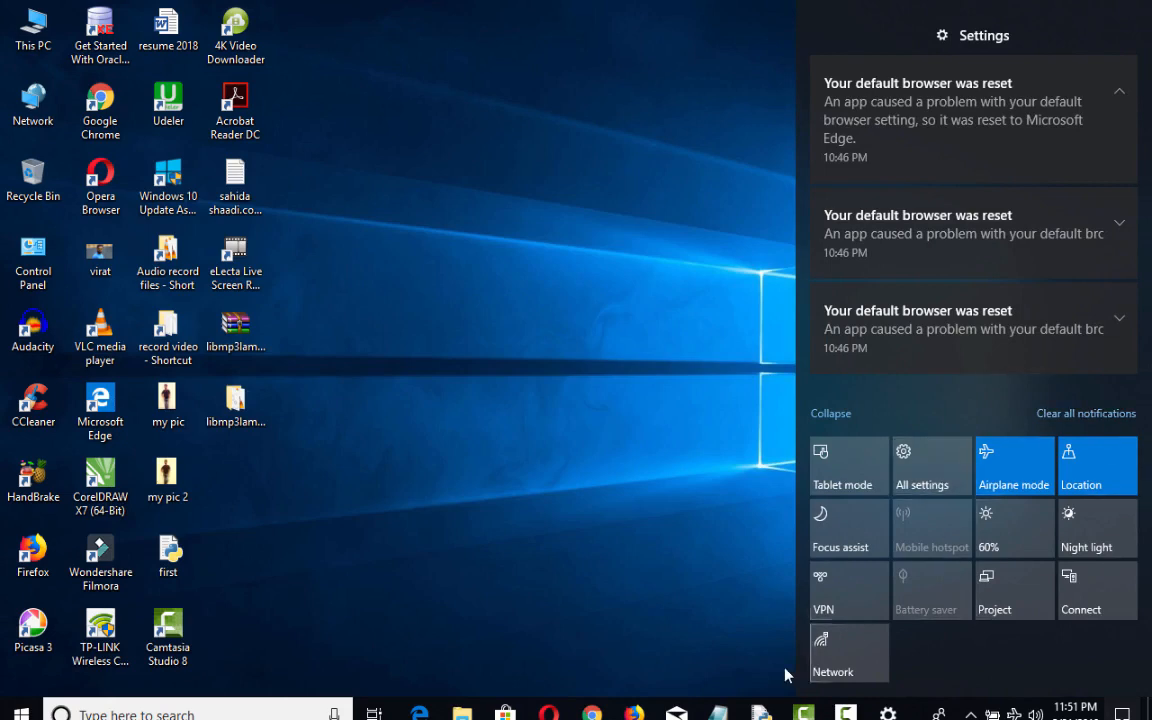
{"action": "mouse_move", "coordinate": [660, 597]}
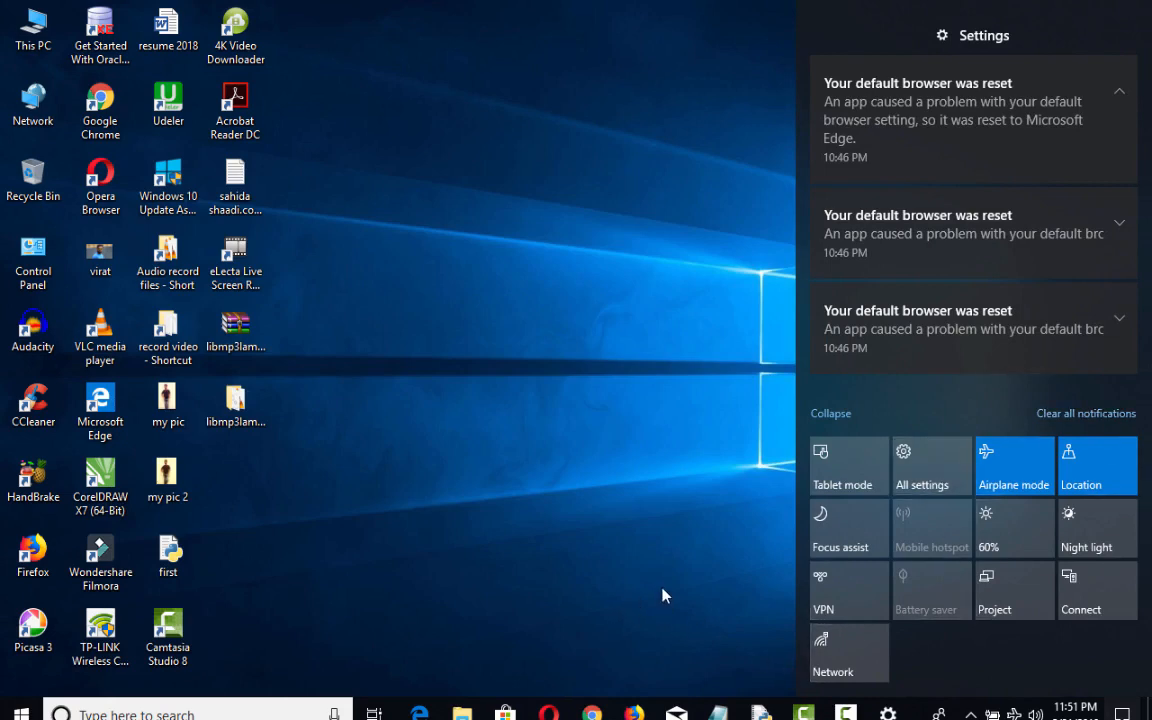
{"action": "left_click", "coordinate": [921, 465]}
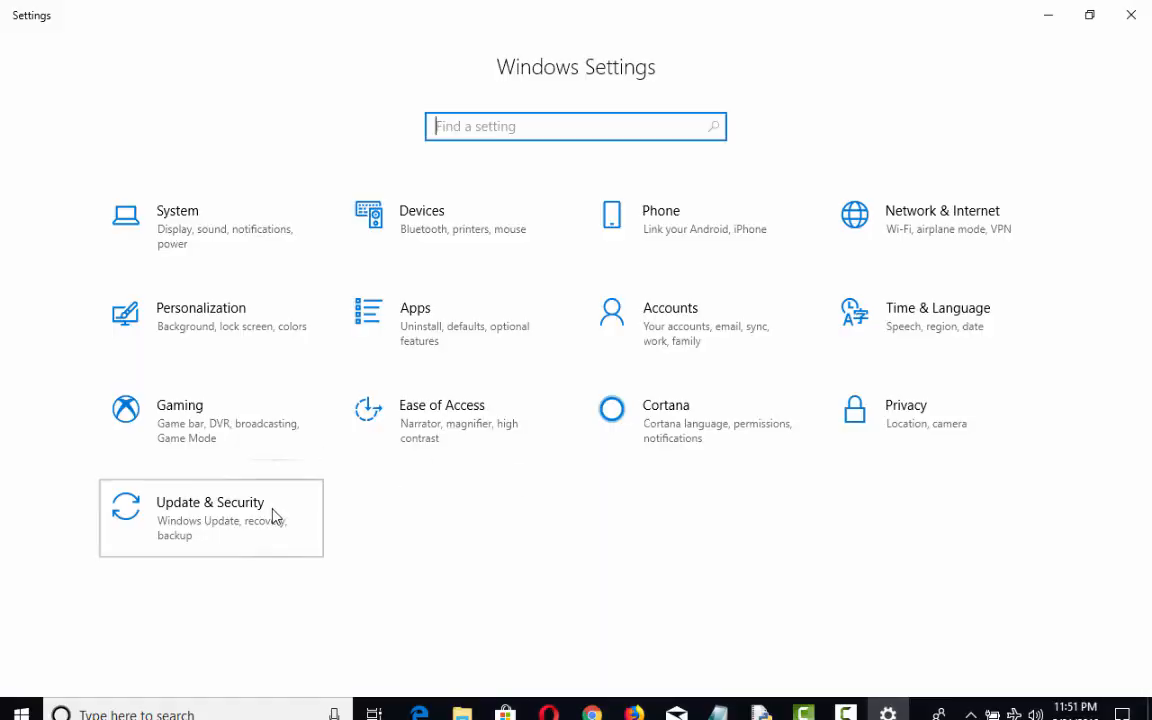
Step: Go to Update & Security > Advanced options and turn off the restart reminder
{"action": "left_click", "coordinate": [210, 502]}
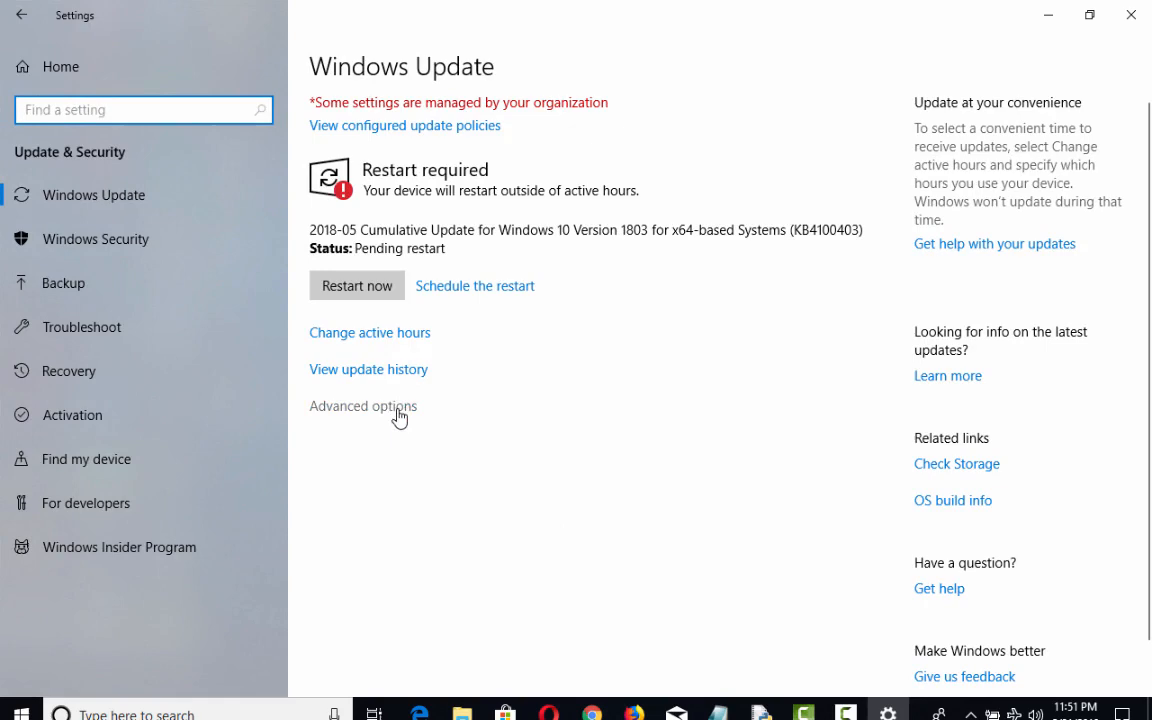
{"action": "left_click", "coordinate": [363, 405]}
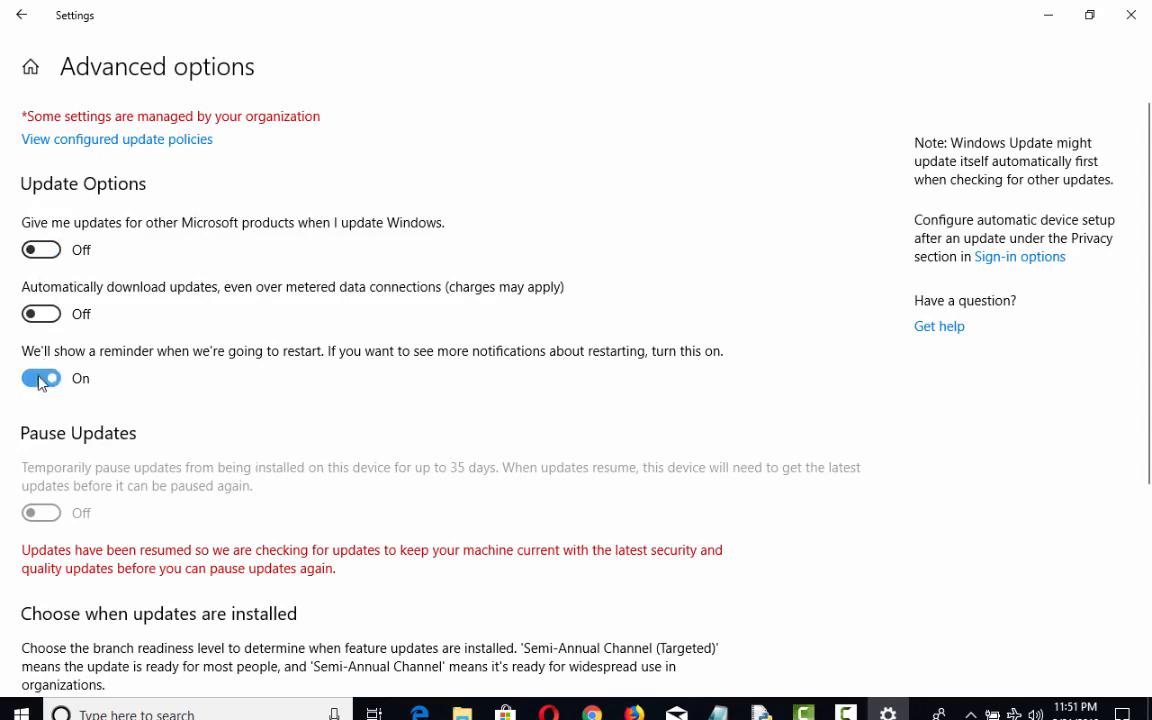
{"action": "left_click", "coordinate": [41, 378]}
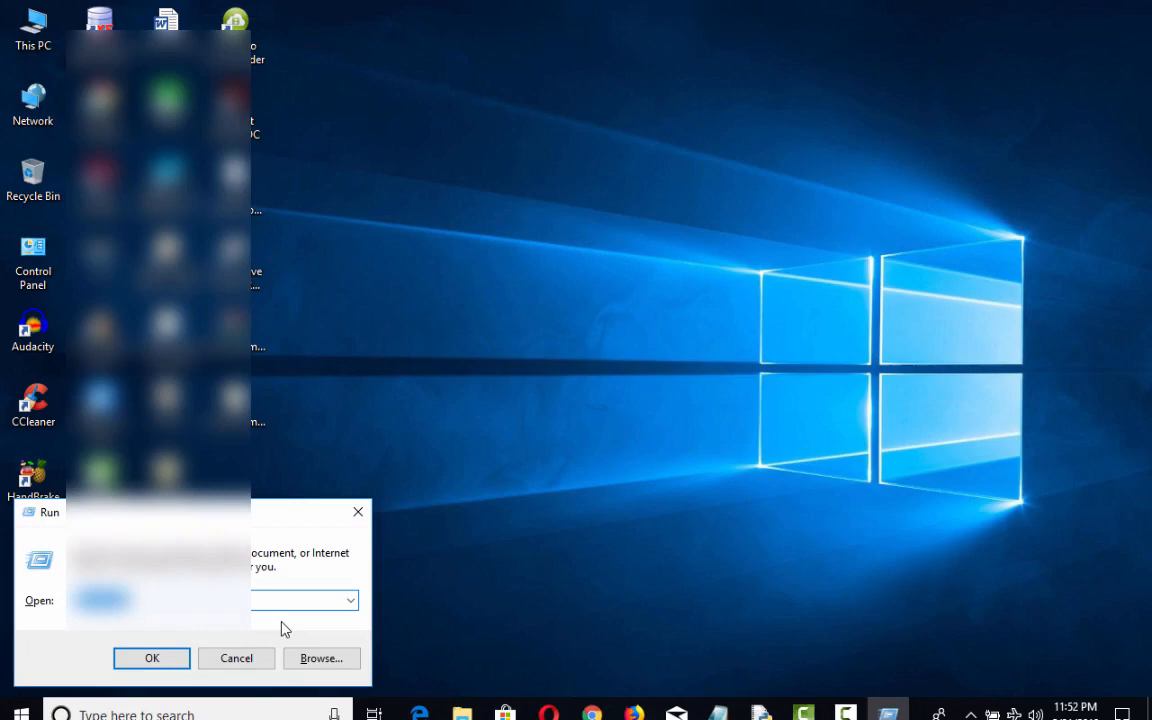
Step: Launch Command Prompt by entering cmd in the Run box
{"action": "type", "text": "RSOP.MSC"}
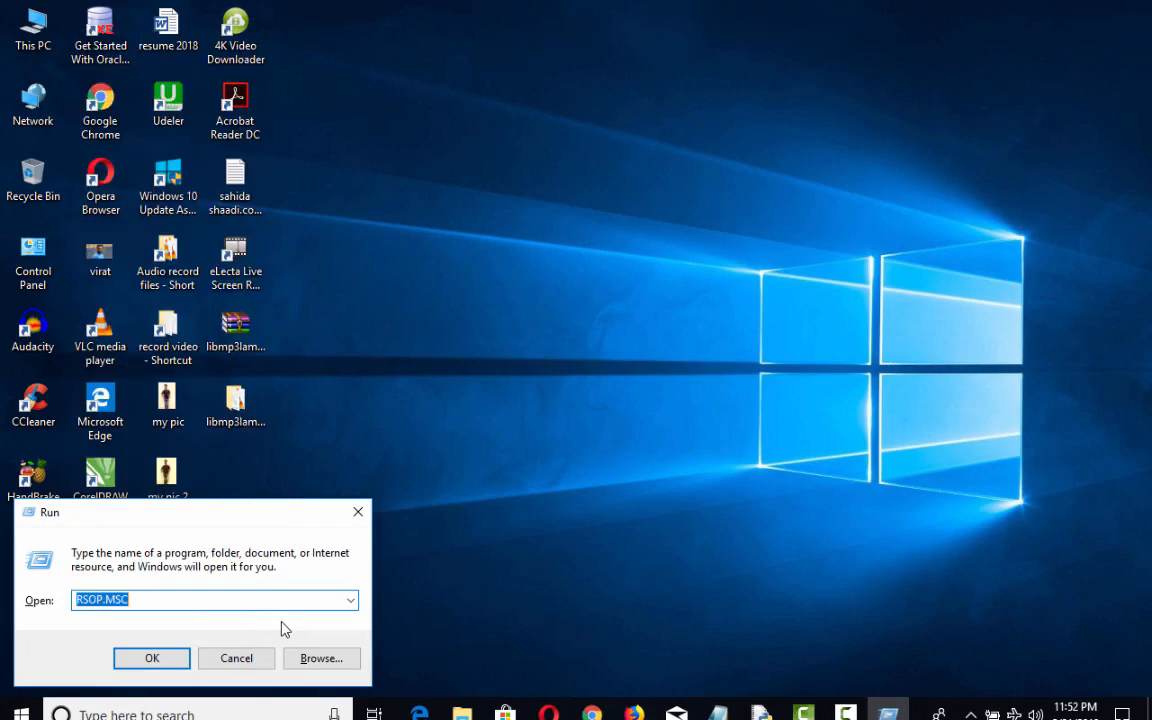
{"action": "type", "text": "cmd"}
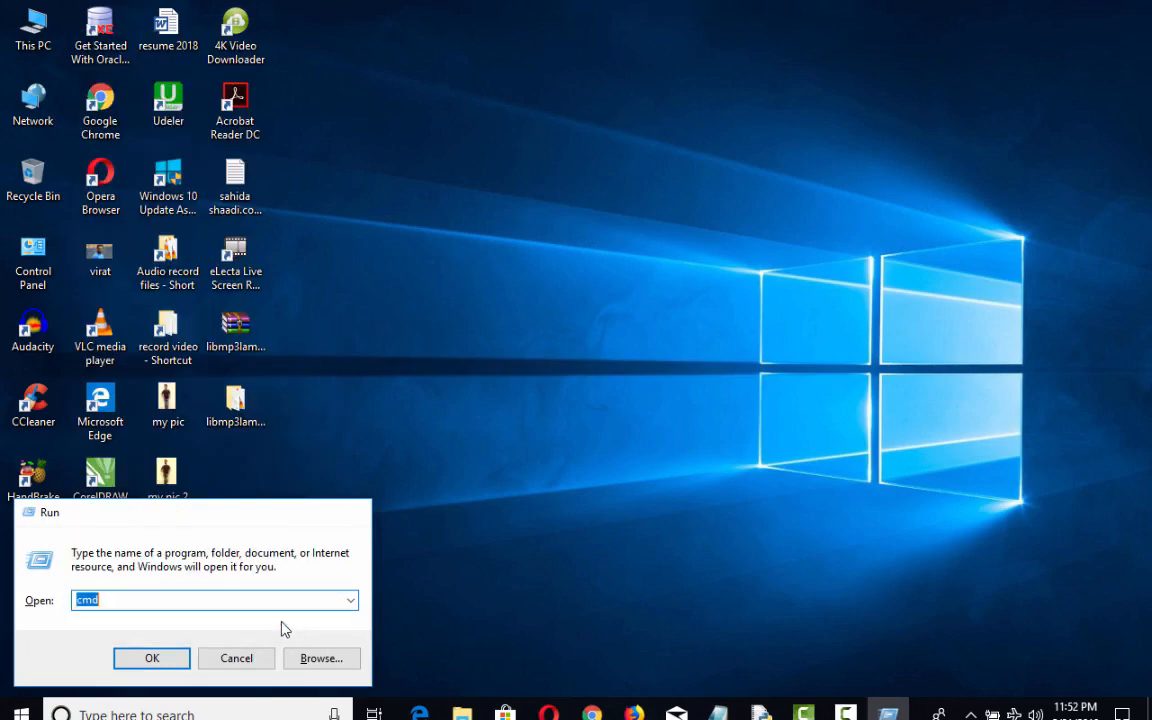
{"action": "left_click", "coordinate": [151, 658]}
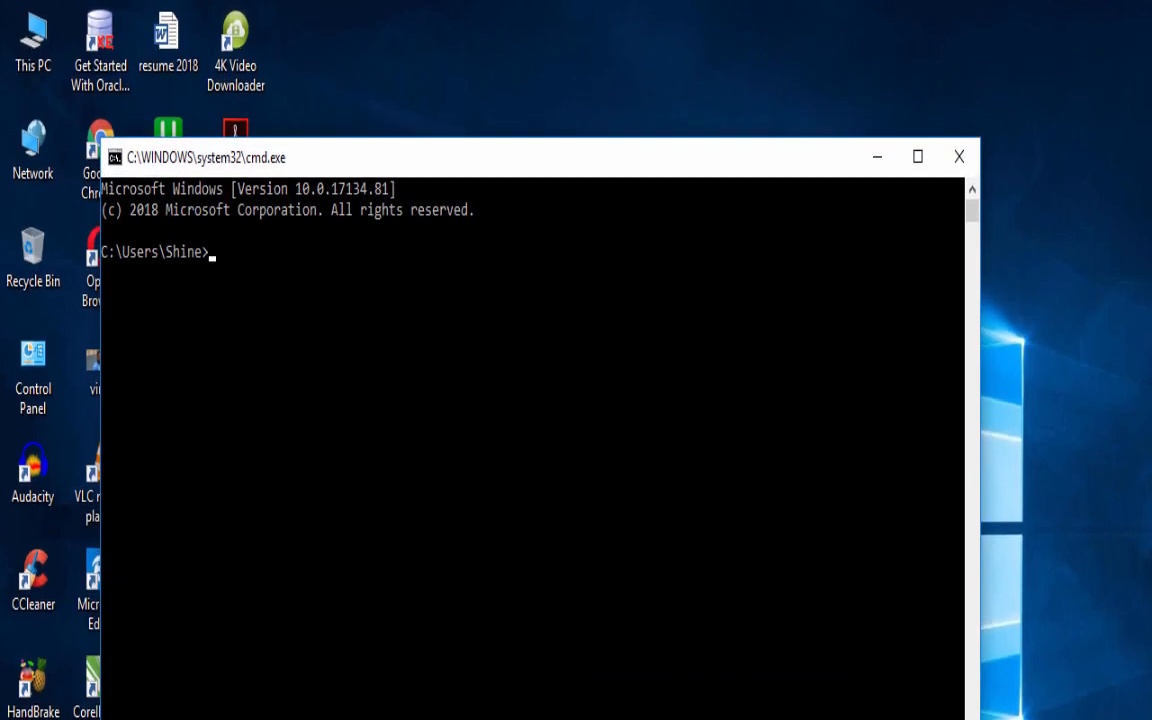
{"action": "type", "text": "s"}
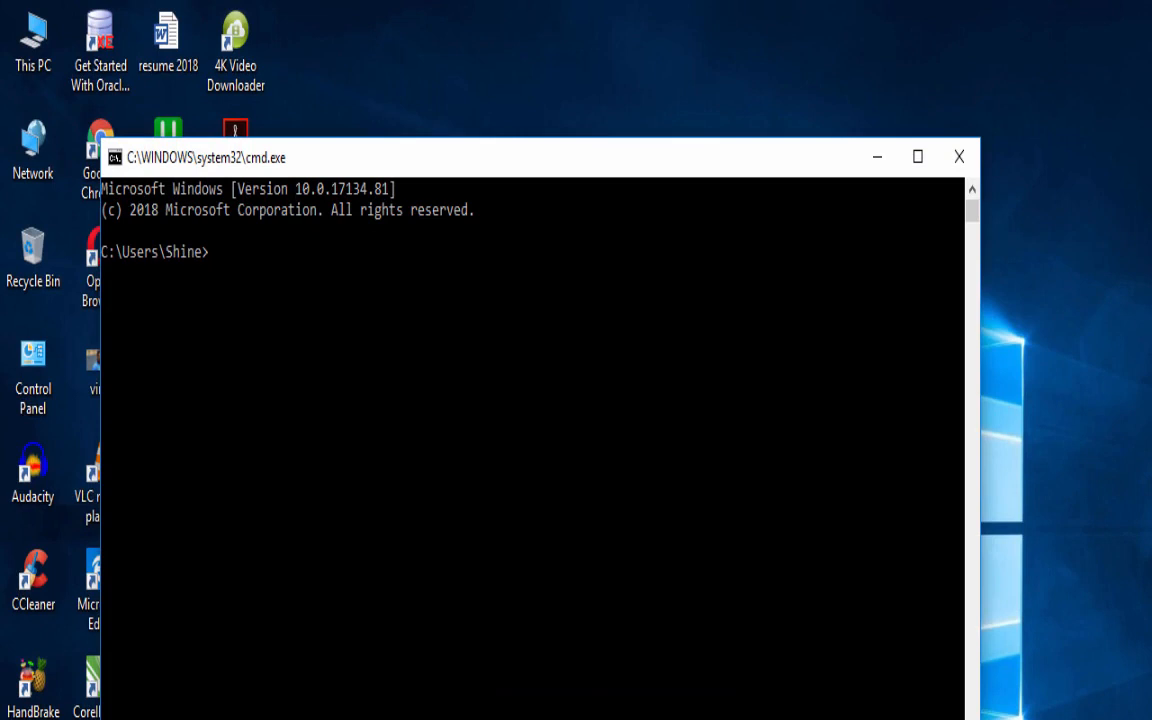
Step: Enter and run SLMG -REARM, correcting a stray typed letter
{"action": "type", "text": "SL"}
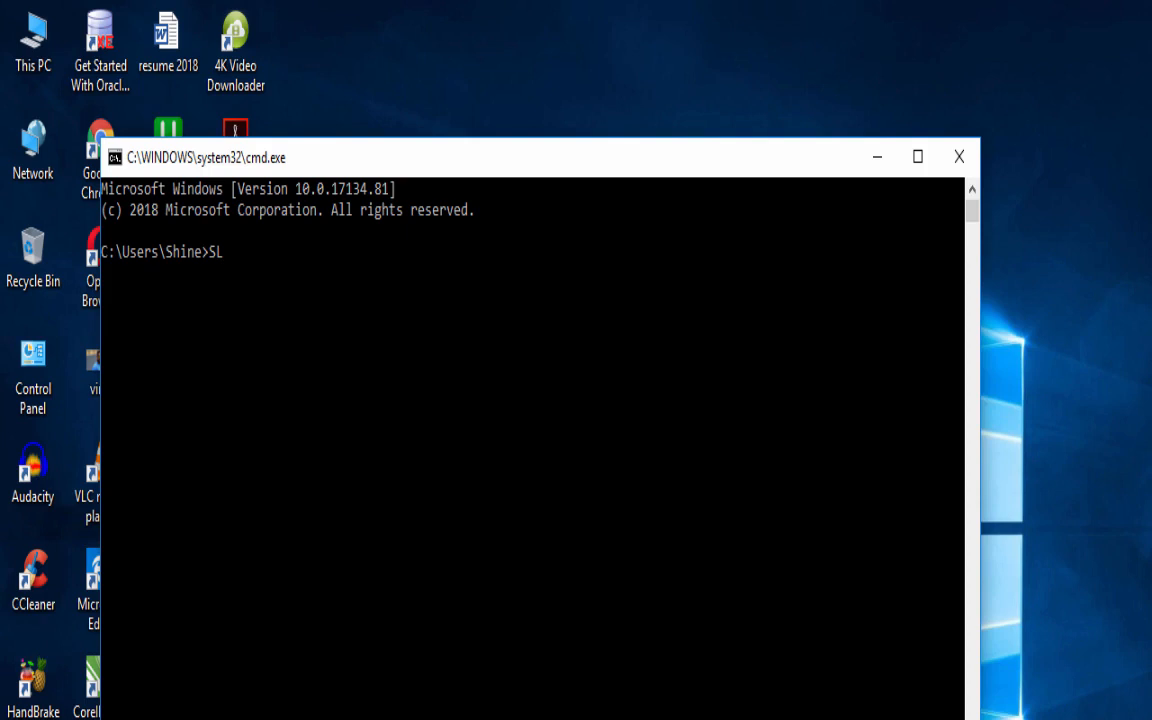
{"action": "type", "text": "MG N"}
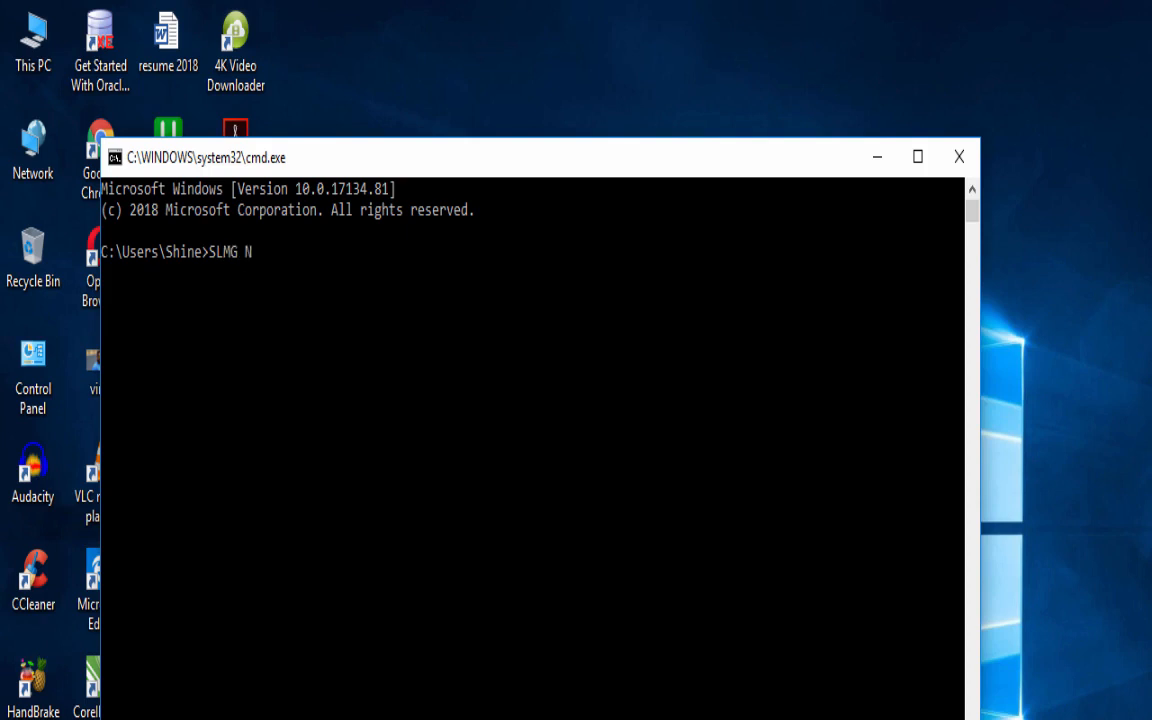
{"action": "key", "text": "backspace"}
{"action": "type", "text": "-"}
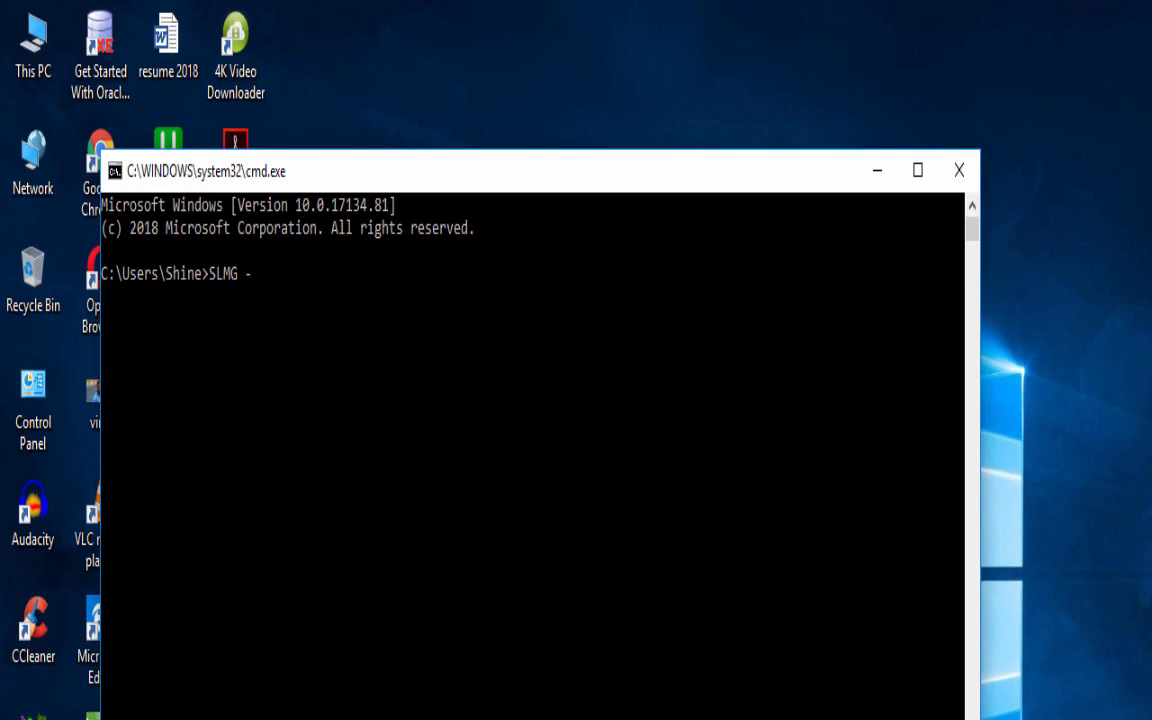
{"action": "type", "text": "RE"}
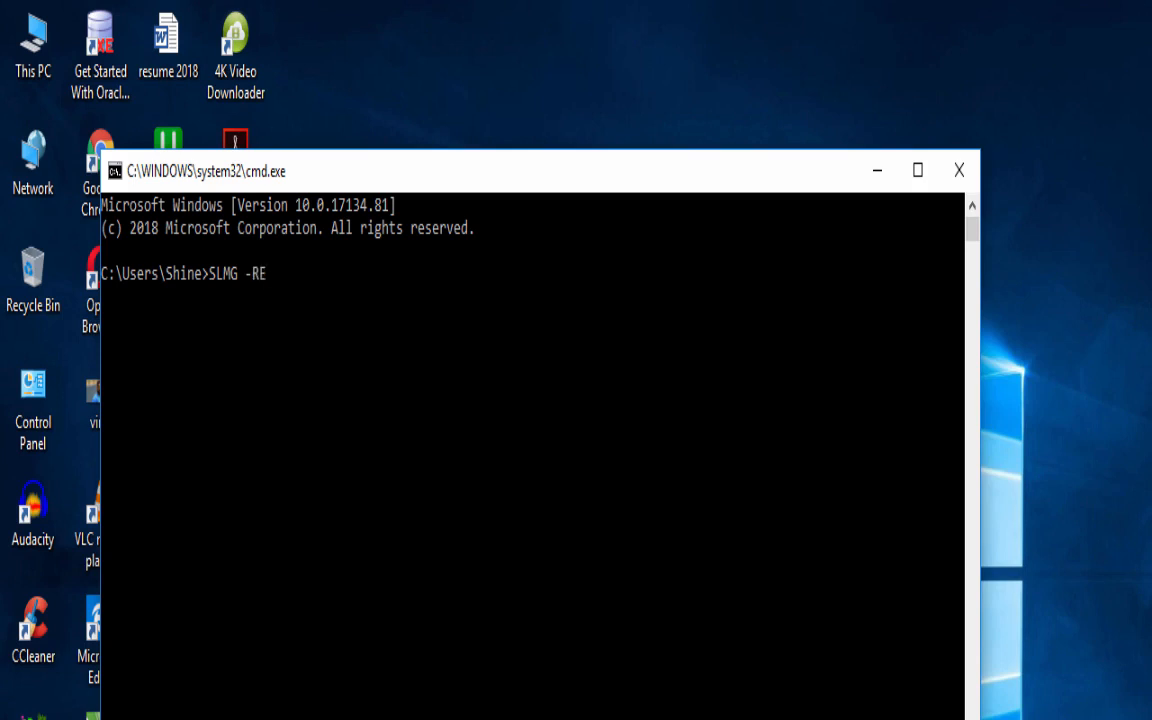
{"action": "type", "text": "ARM"}
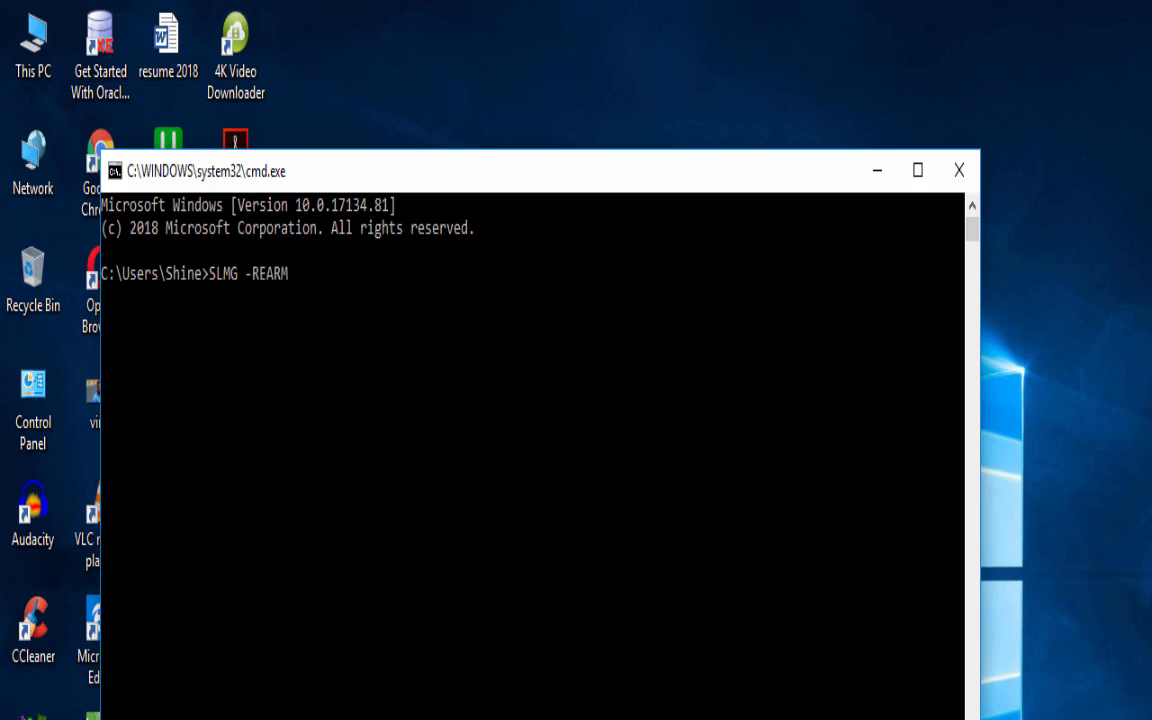
{"action": "key", "text": "Return"}
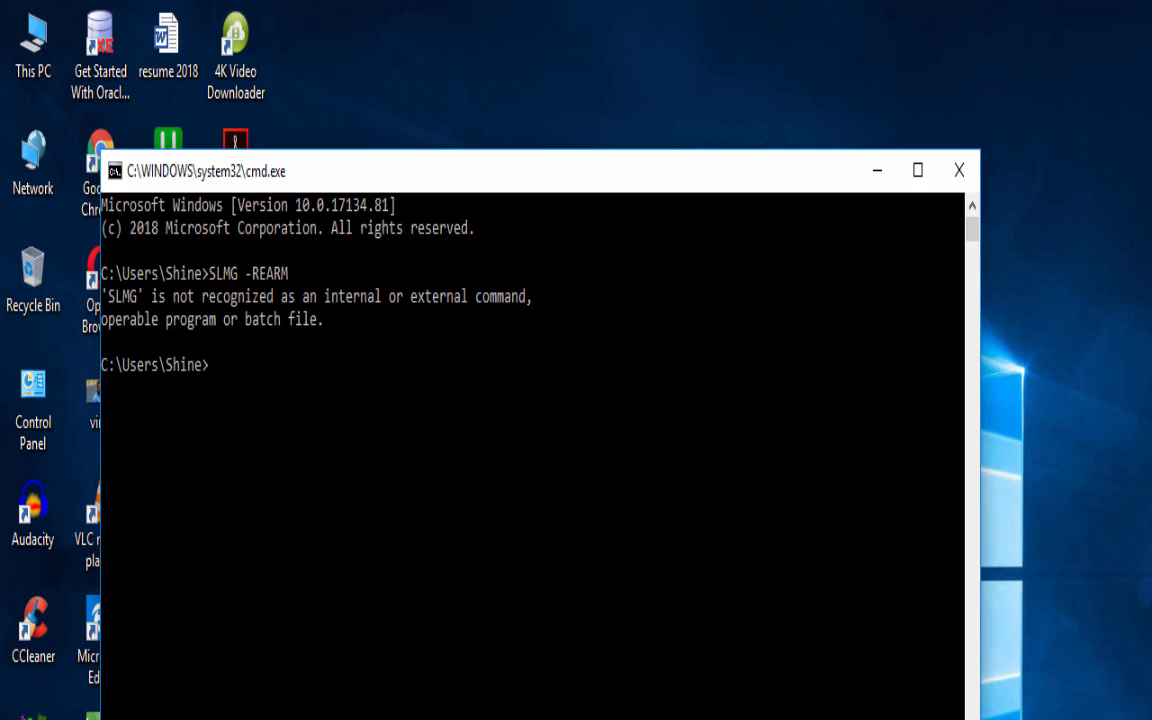
Step: Enter and run the corrected SLMGR -REARM command at the new prompt
{"action": "type", "text": "SLM"}
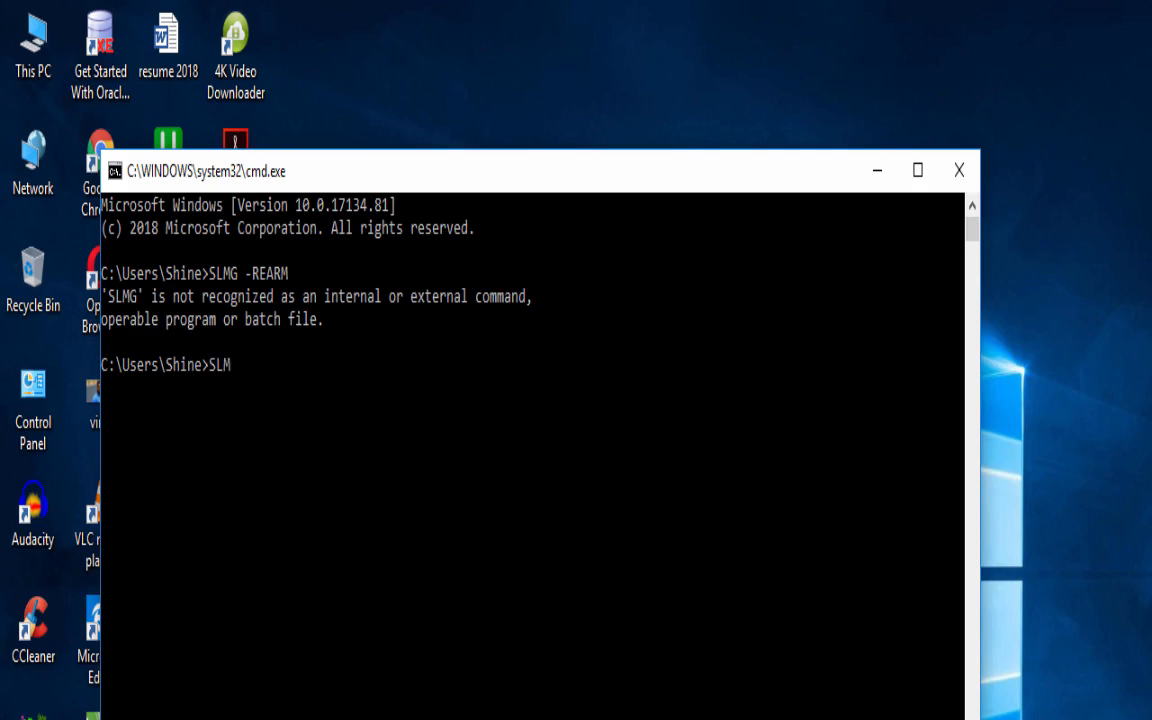
{"action": "type", "text": "GR"}
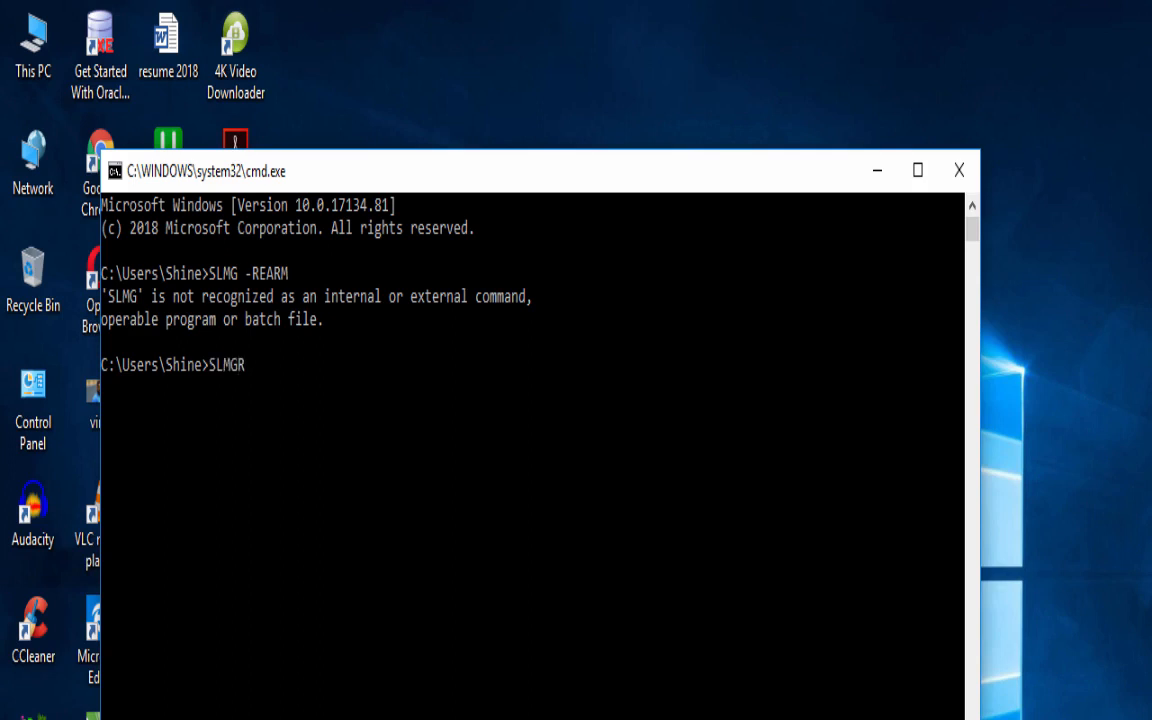
{"action": "type", "text": "-"}
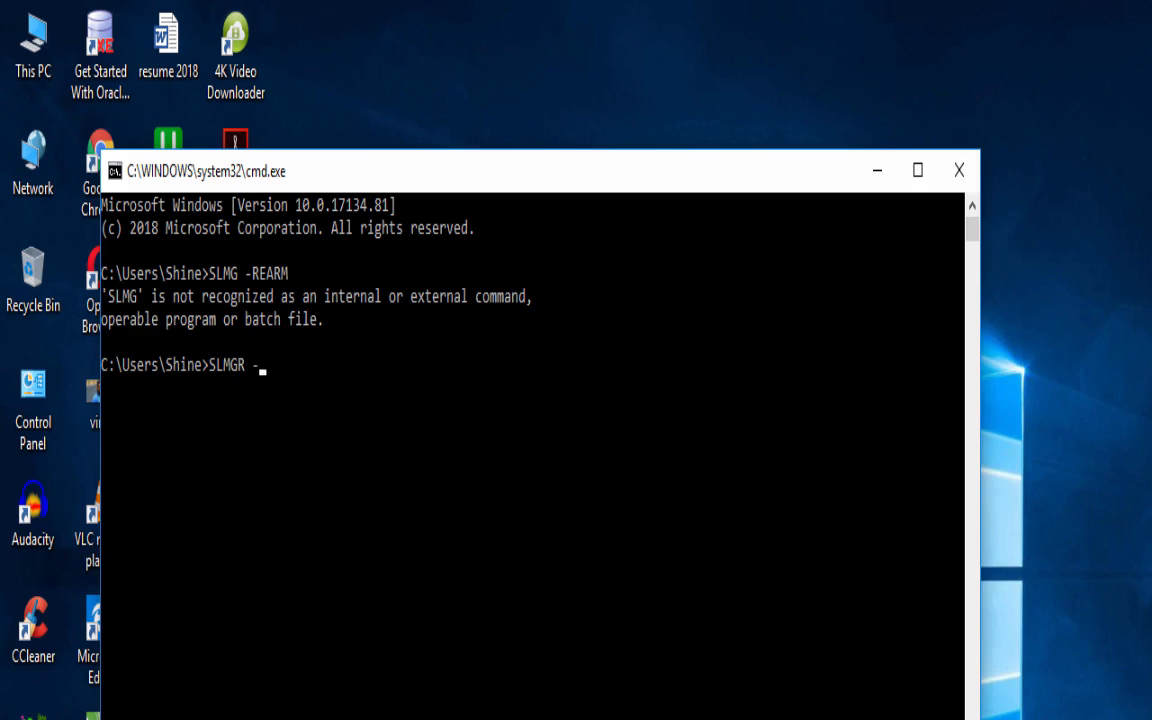
{"action": "type", "text": "R"}
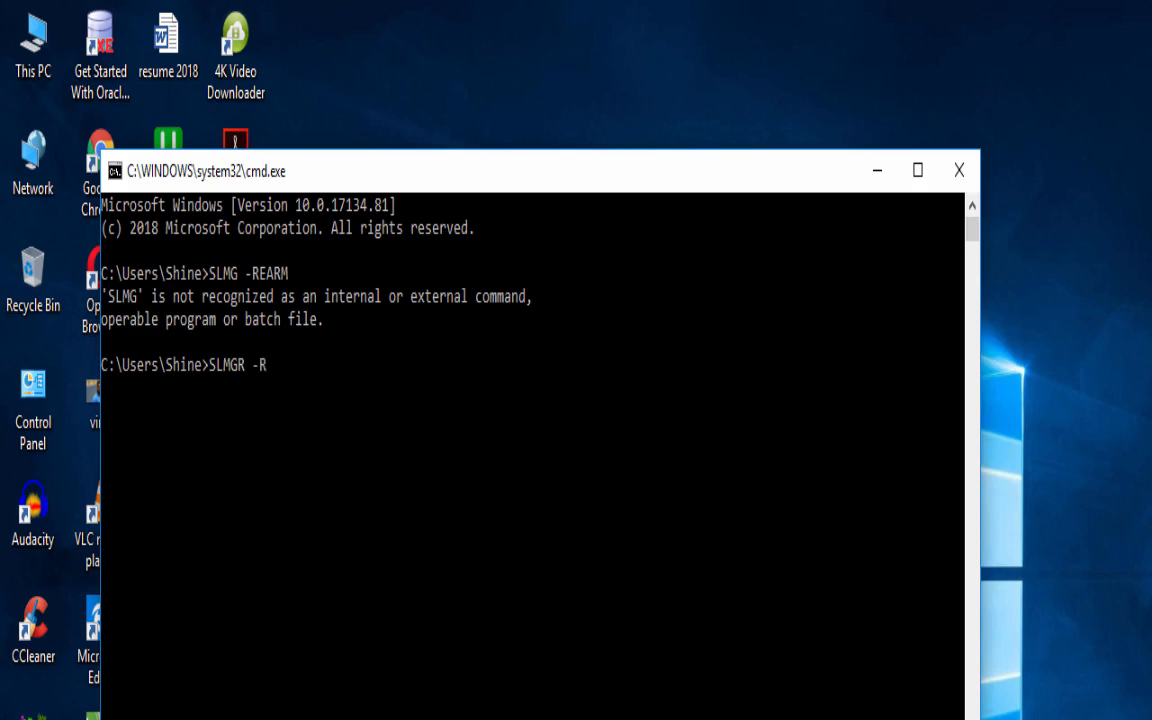
{"action": "type", "text": "EA"}
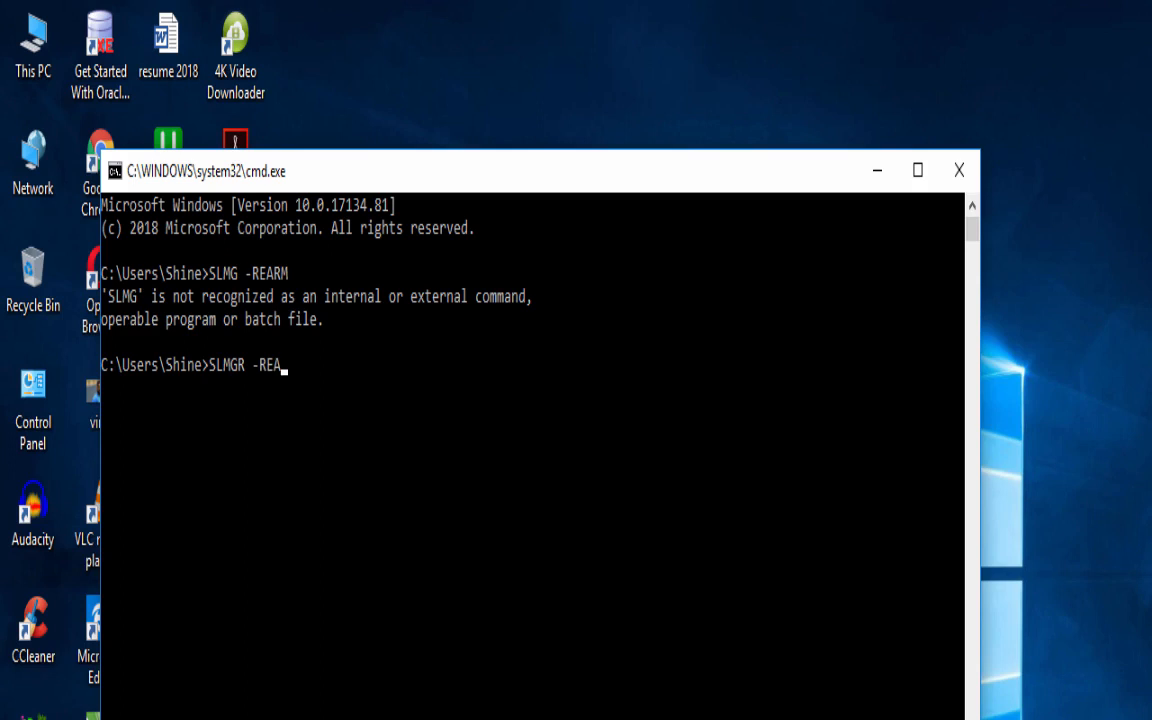
{"action": "key", "text": "Return"}
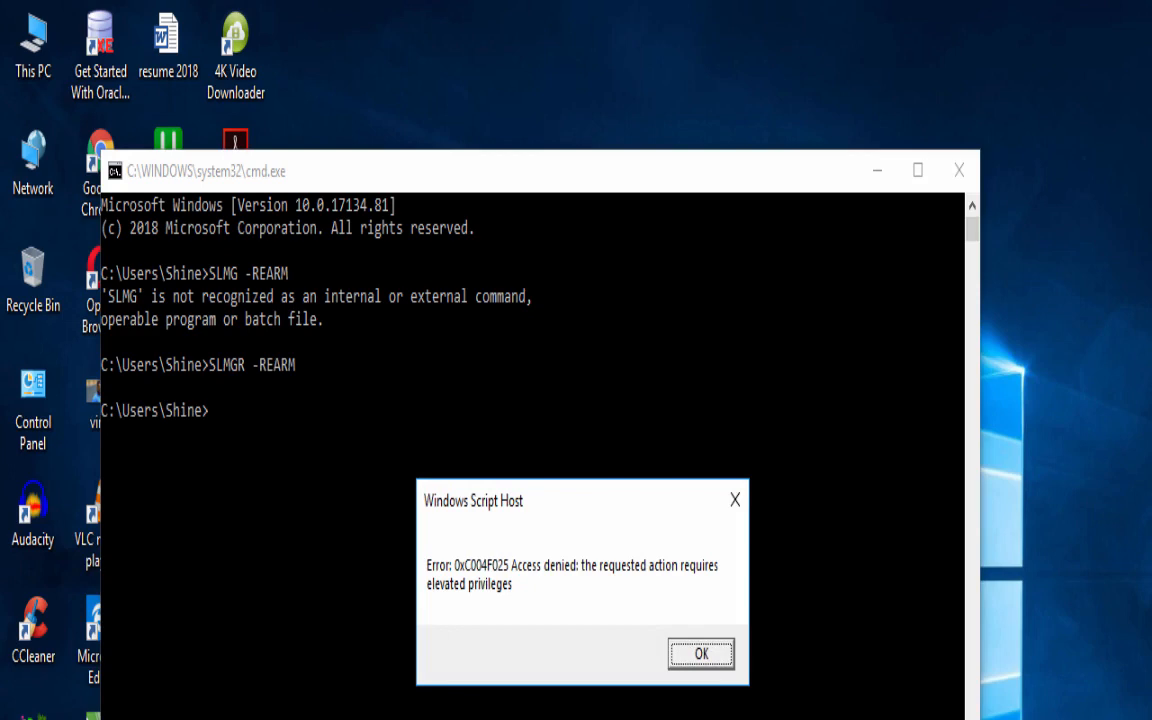
{"action": "mouse_move", "coordinate": [789, 591]}
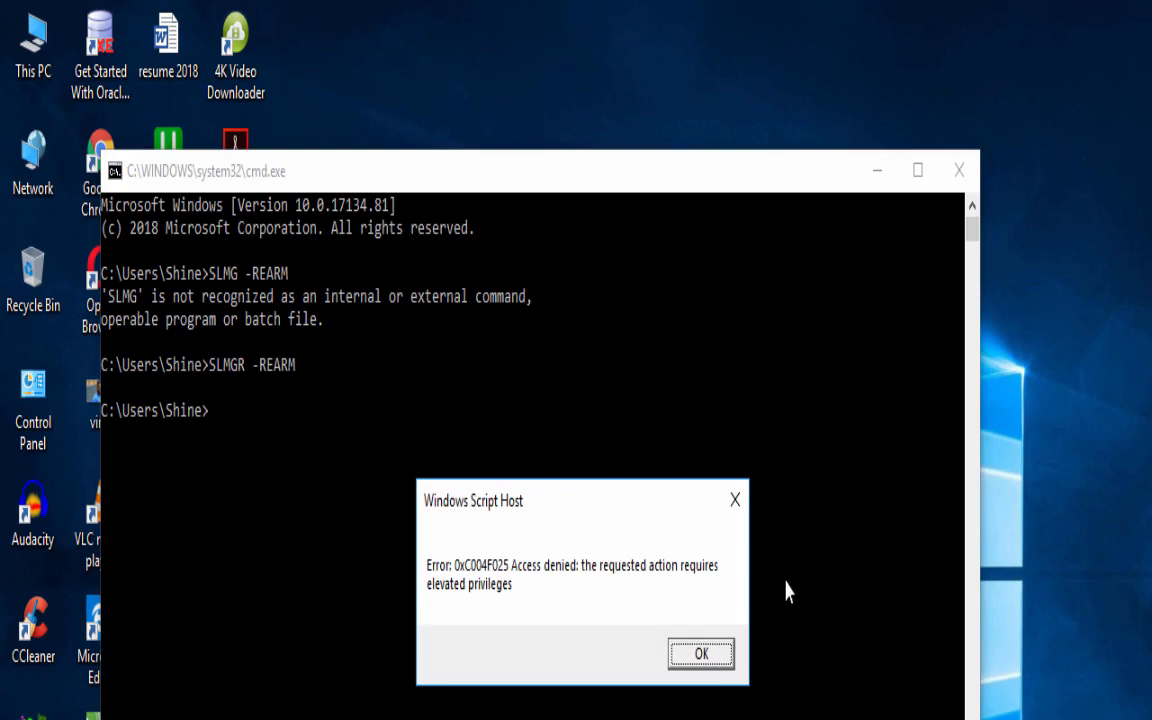
Step: Dismiss the Windows Script Host 'Access denied' error dialog
{"action": "left_click", "coordinate": [701, 653]}
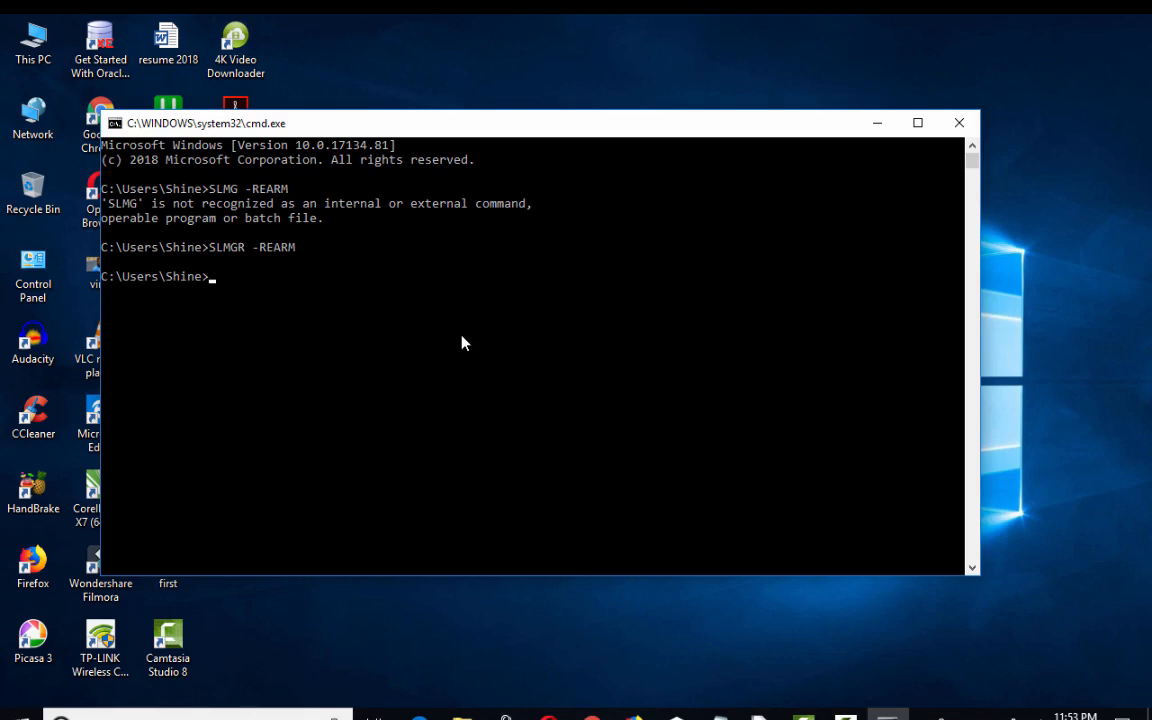
{"action": "mouse_move", "coordinate": [984, 120]}
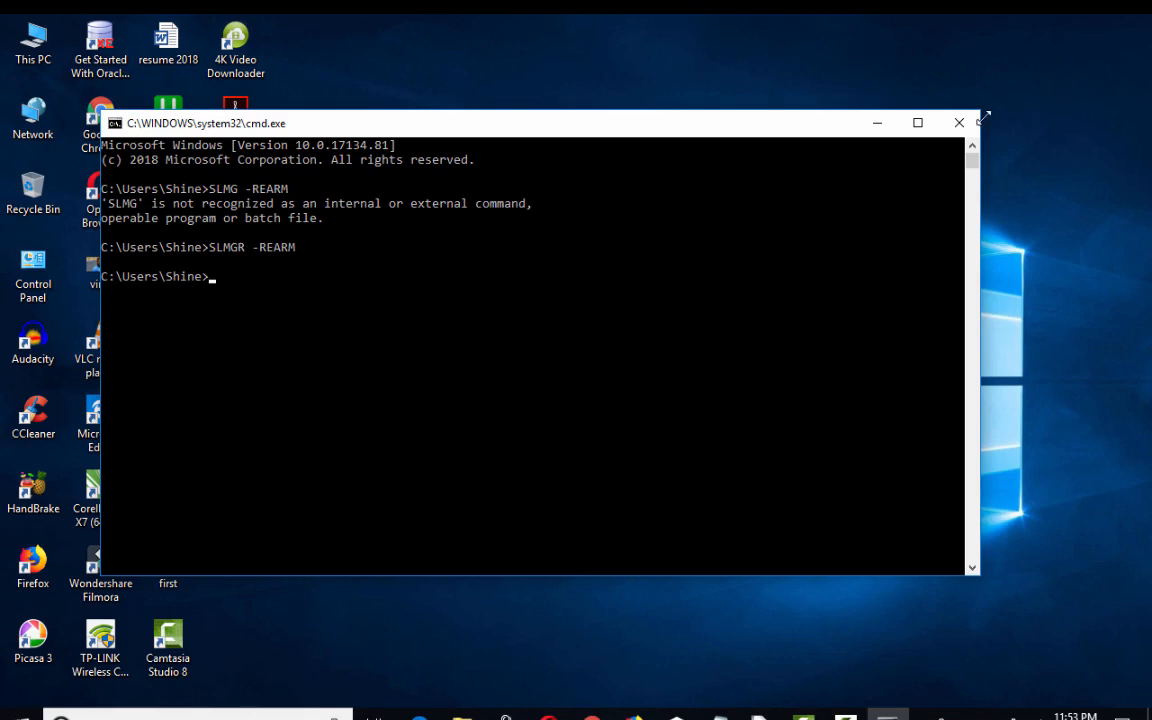
Step: Close Command Prompt and launch RSOP.MSC from the Run box
{"action": "left_click", "coordinate": [958, 122]}
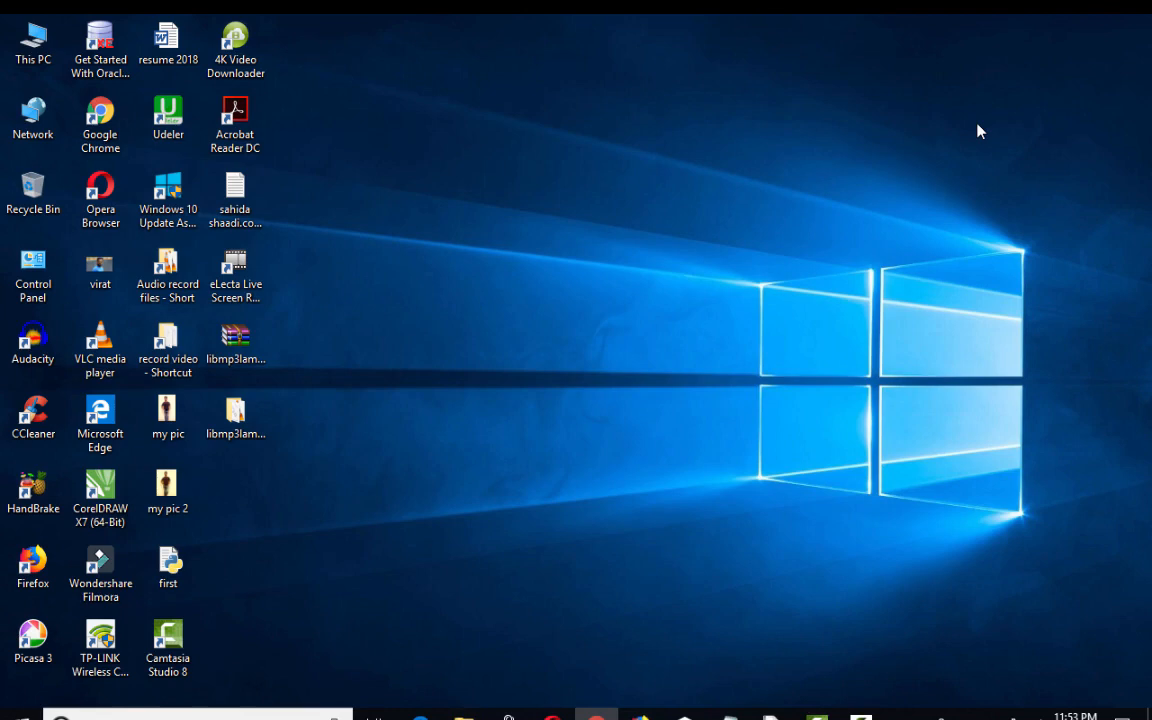
{"action": "mouse_move", "coordinate": [584, 421]}
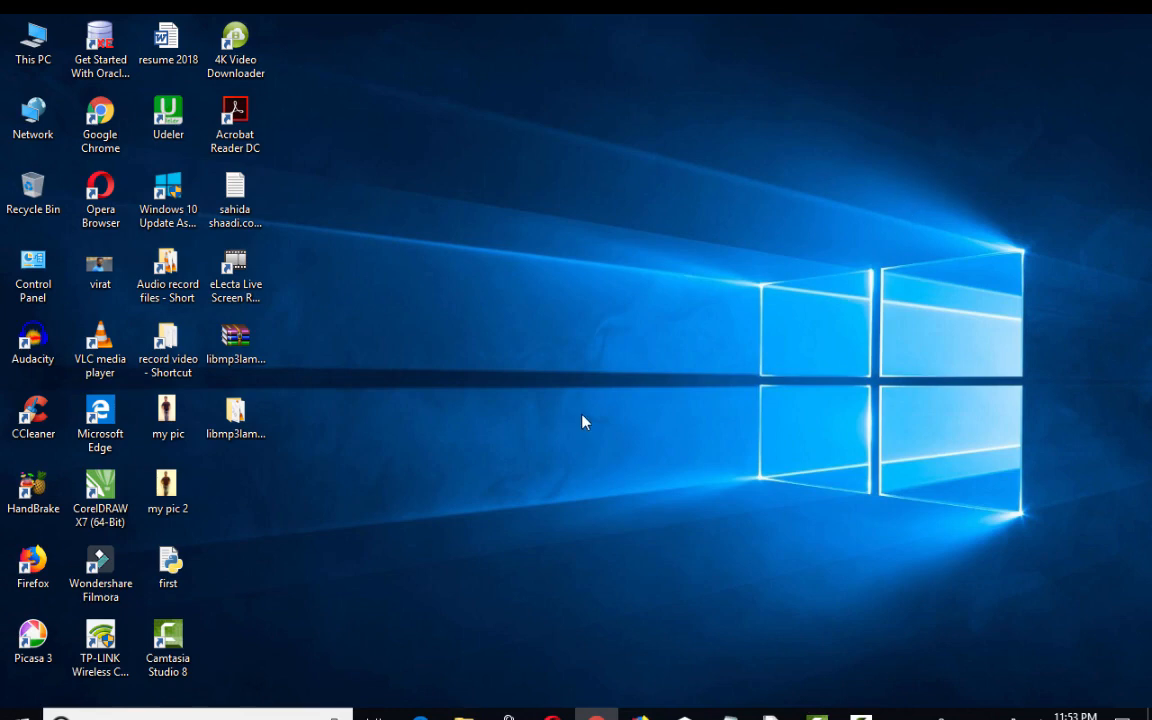
{"action": "key", "text": "Win+r"}
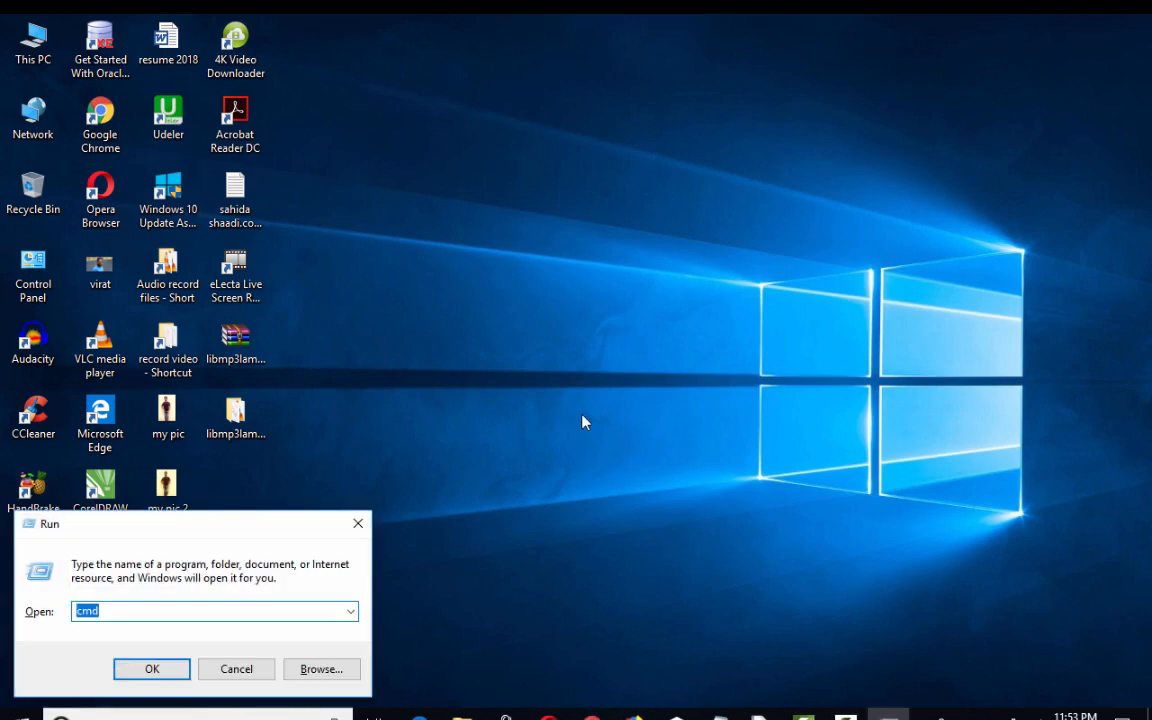
{"action": "type", "text": "R"}
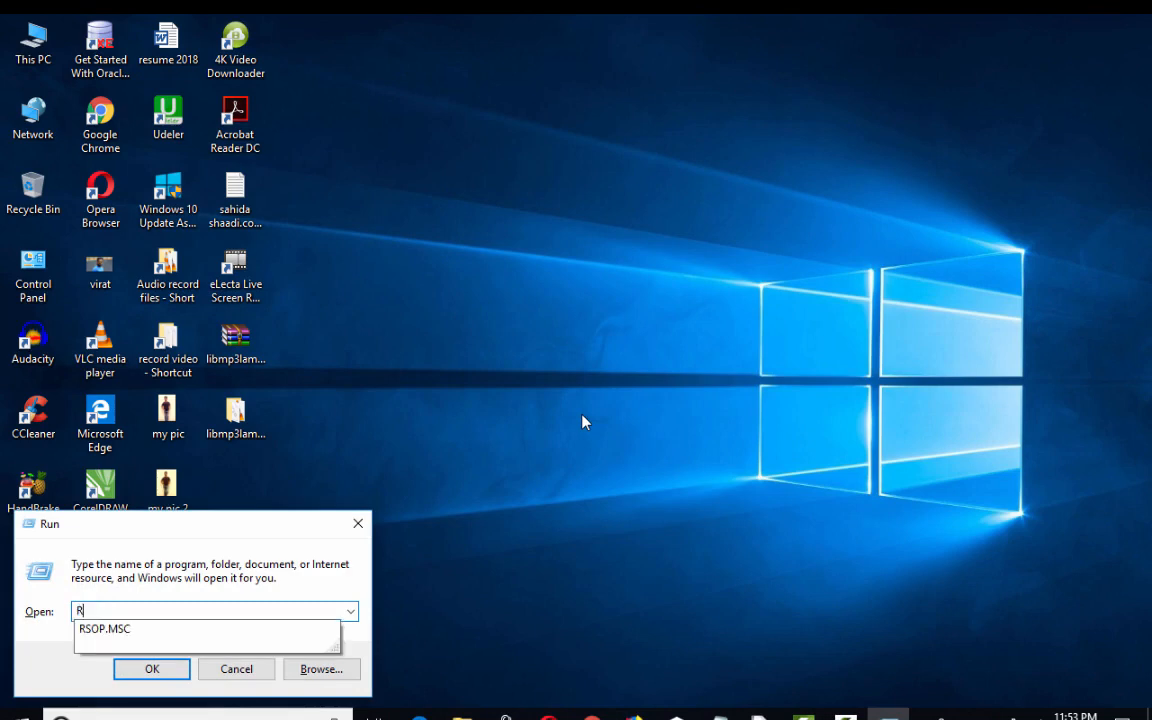
{"action": "type", "text": "SOP"}
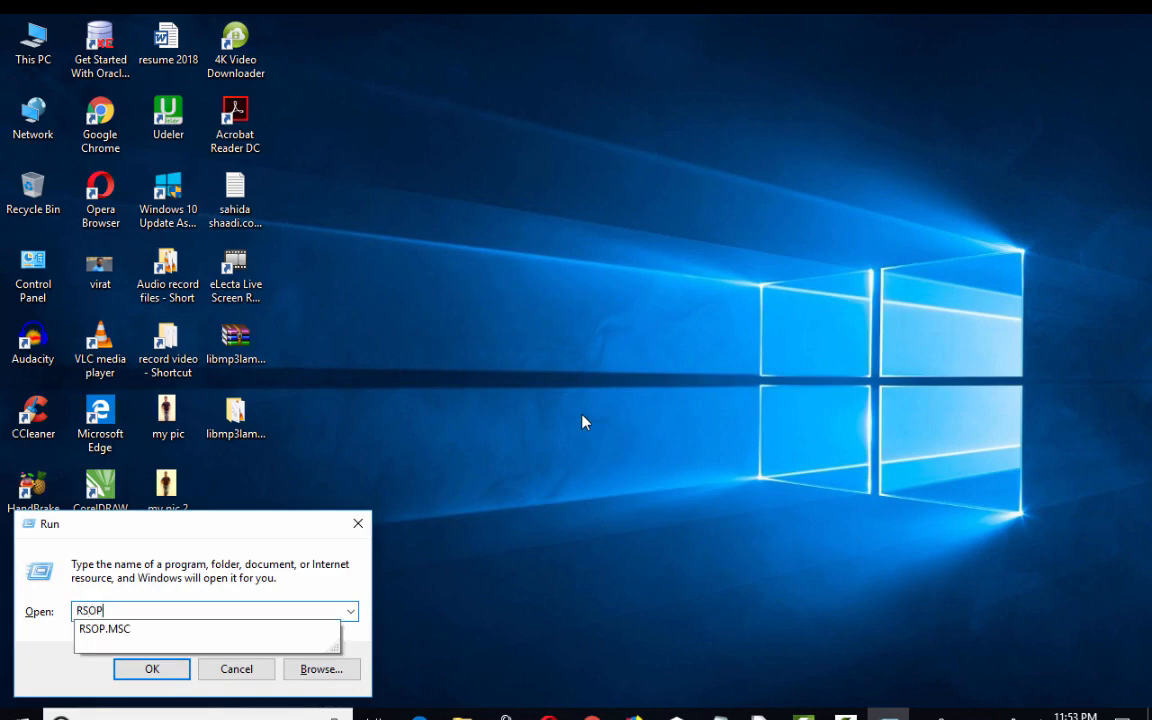
{"action": "type", "text": ".MS"}
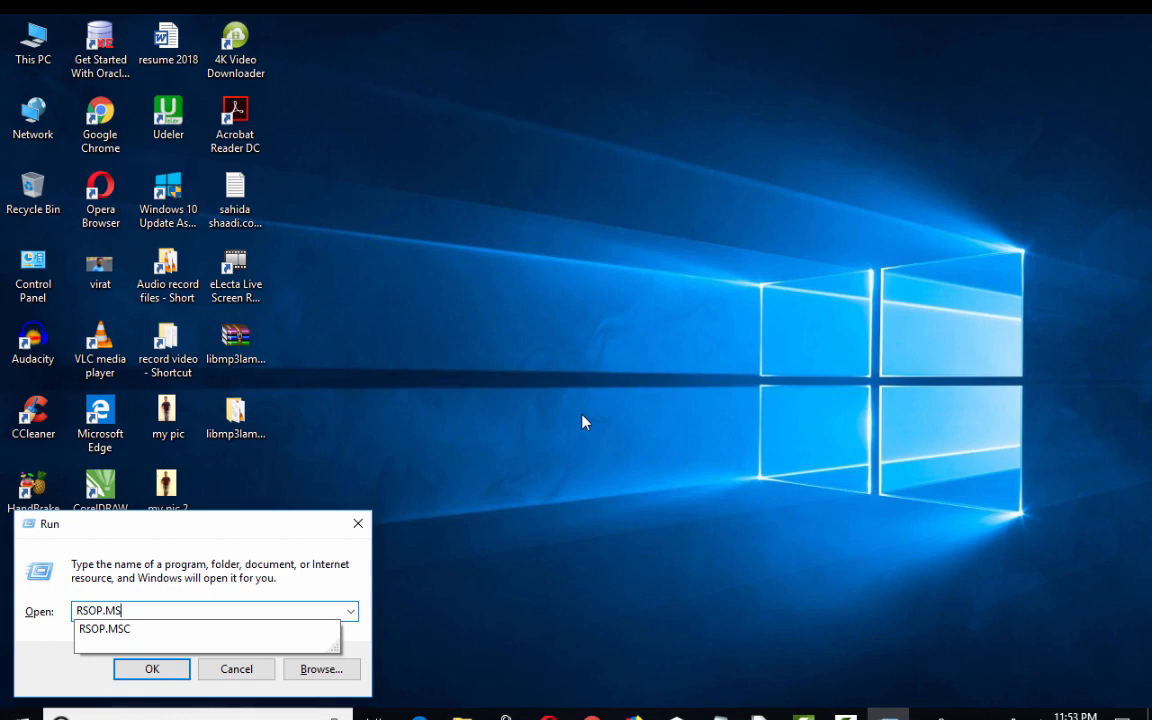
{"action": "left_click", "coordinate": [236, 669]}
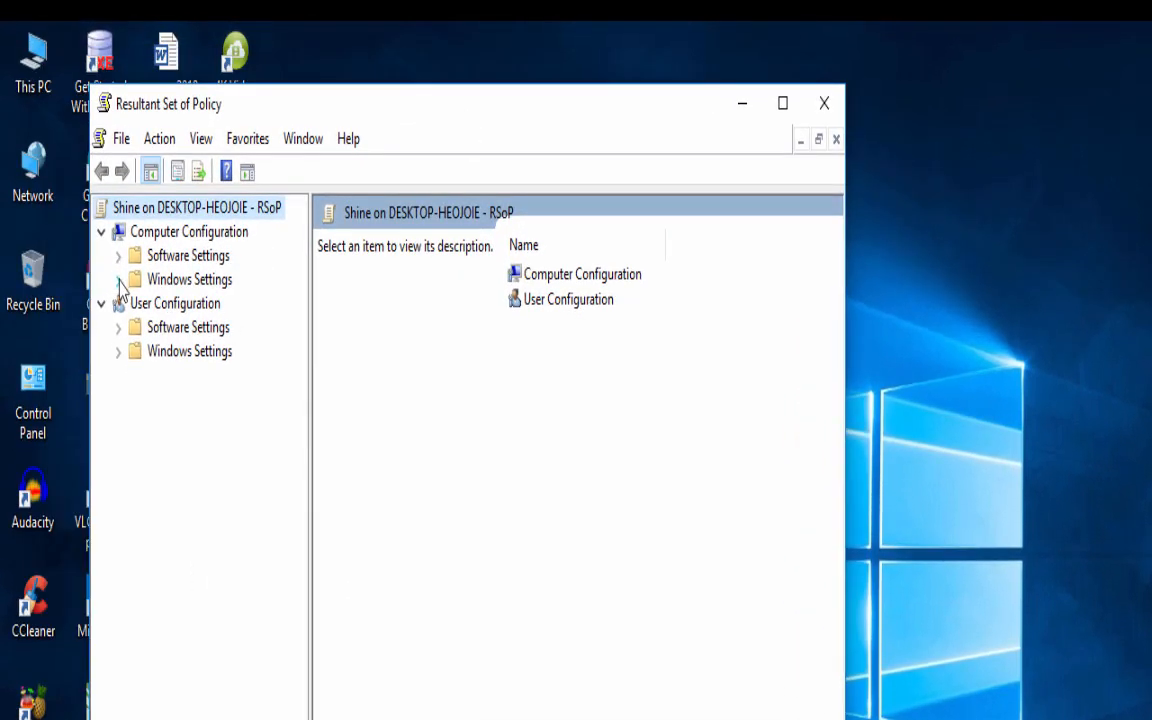
Step: Expand Computer Configuration's Windows Settings and its Security Settings node
{"action": "left_click", "coordinate": [119, 279]}
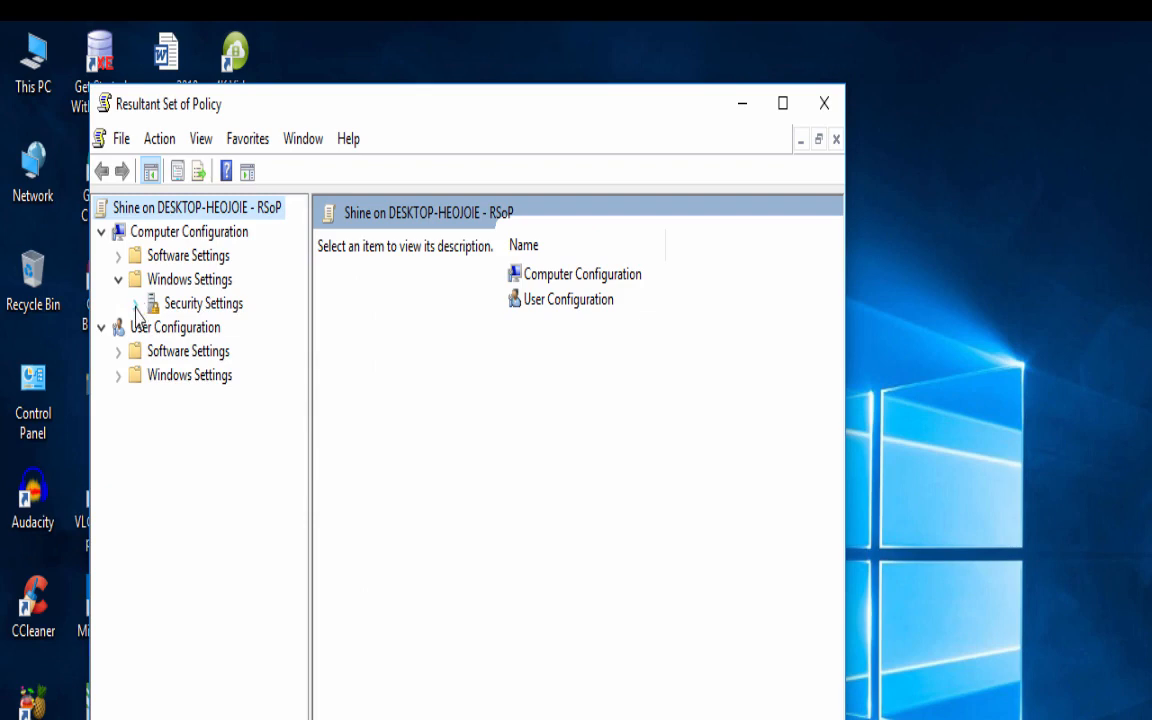
{"action": "left_click", "coordinate": [136, 303]}
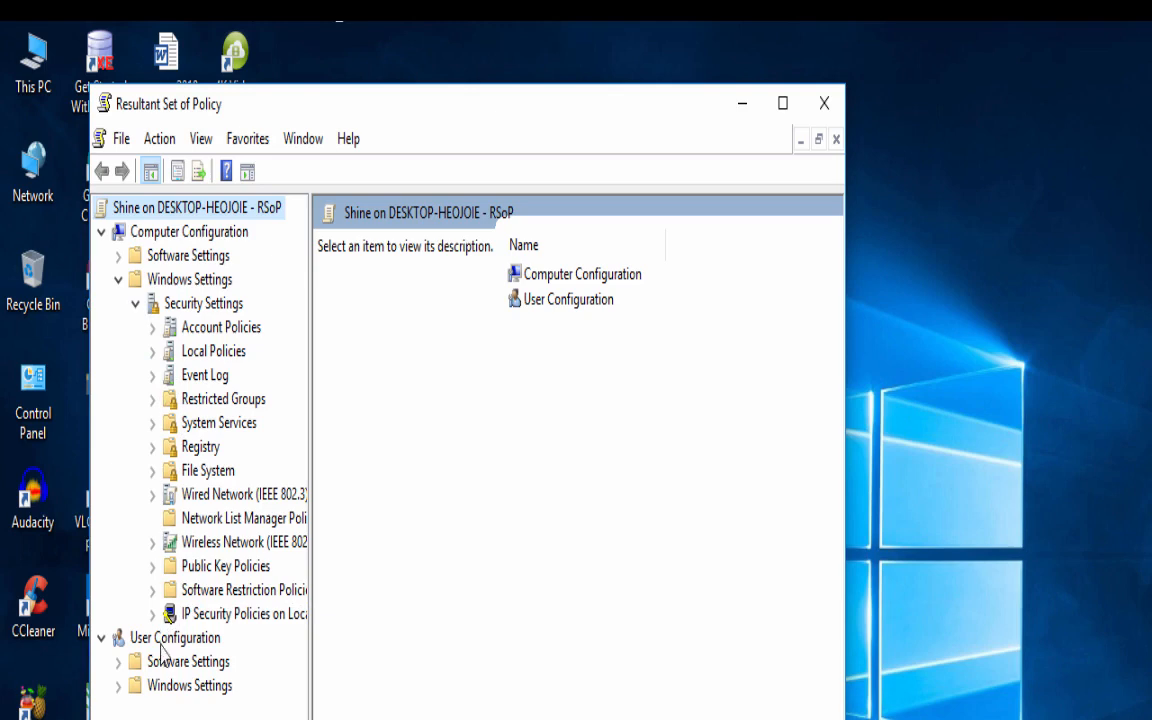
{"action": "mouse_move", "coordinate": [198, 435]}
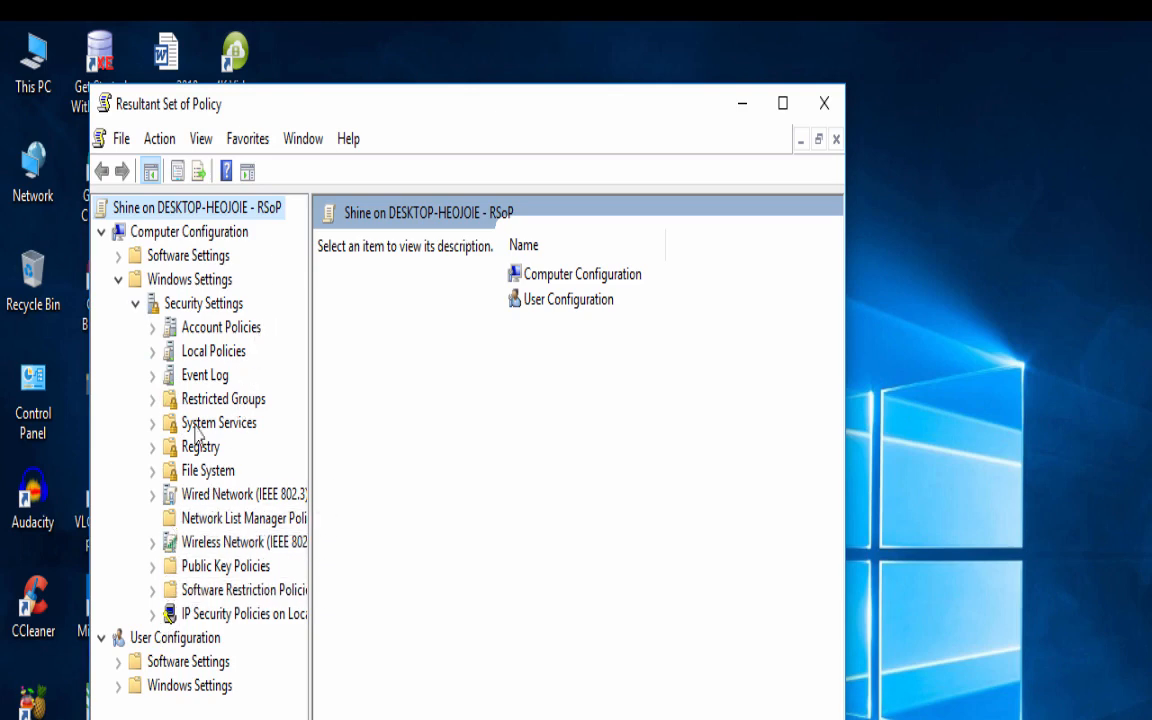
{"action": "mouse_move", "coordinate": [170, 432]}
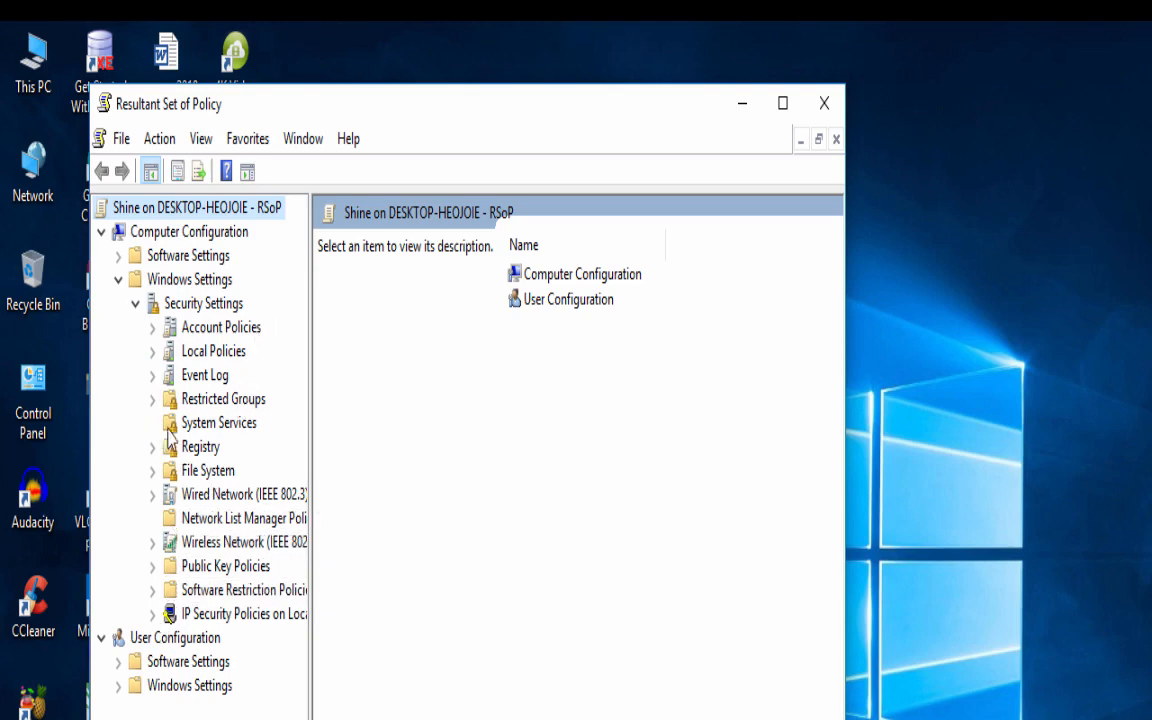
Step: Open System Services, scroll to Plug and Play, and open its context menu
{"action": "left_click", "coordinate": [218, 422]}
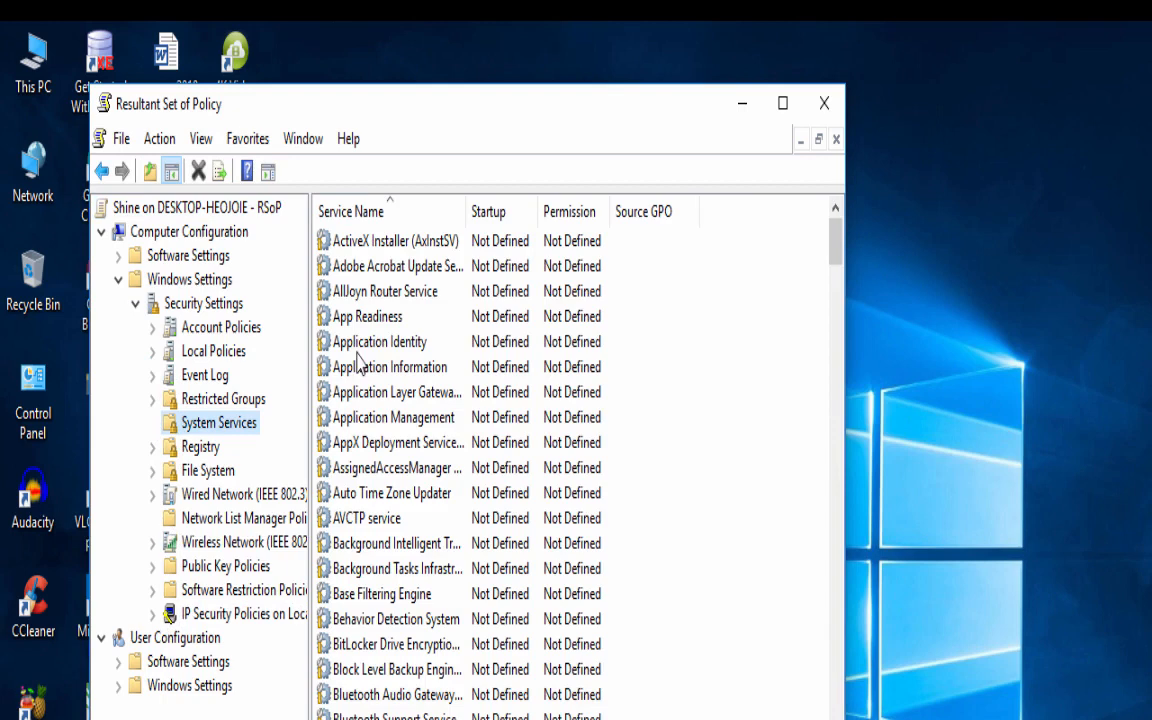
{"action": "left_click", "coordinate": [379, 341]}
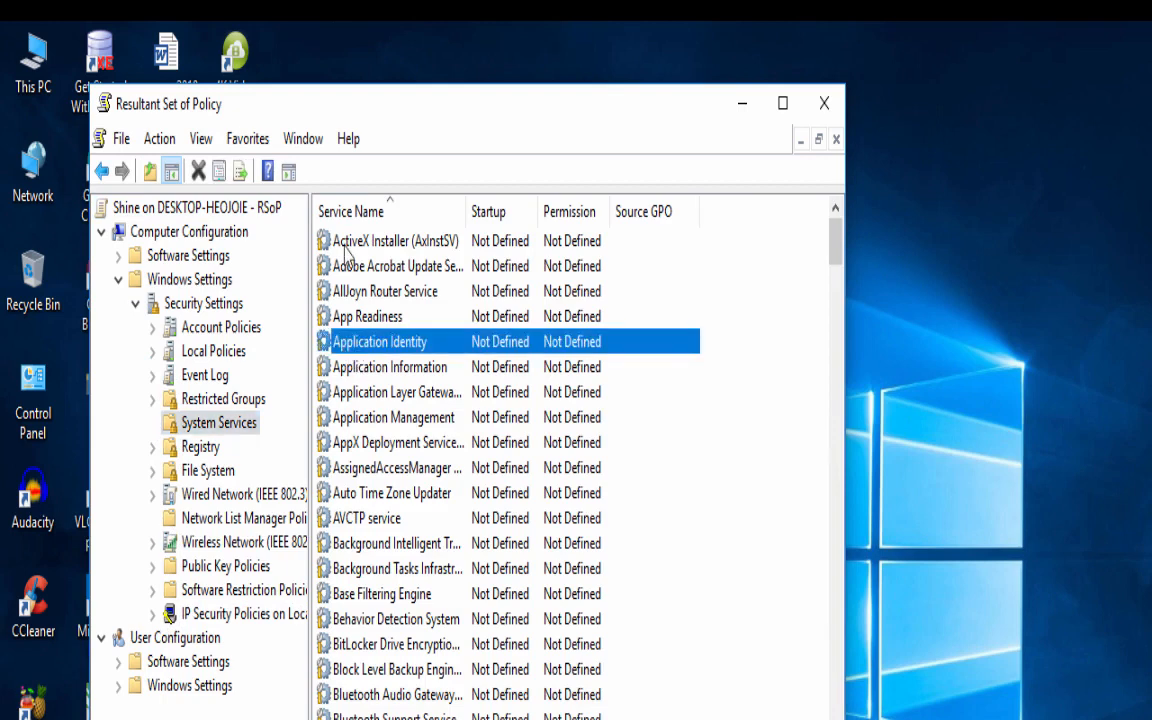
{"action": "scroll", "scroll_direction": "down", "scroll_amount": 3}
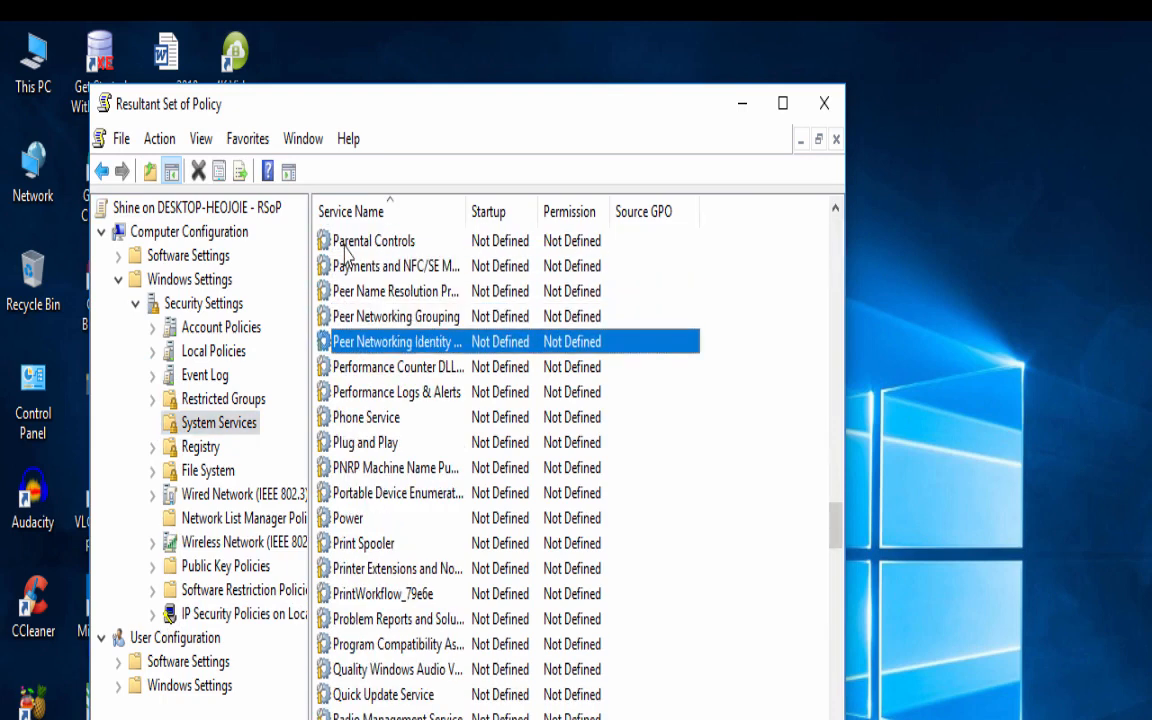
{"action": "left_click", "coordinate": [366, 417]}
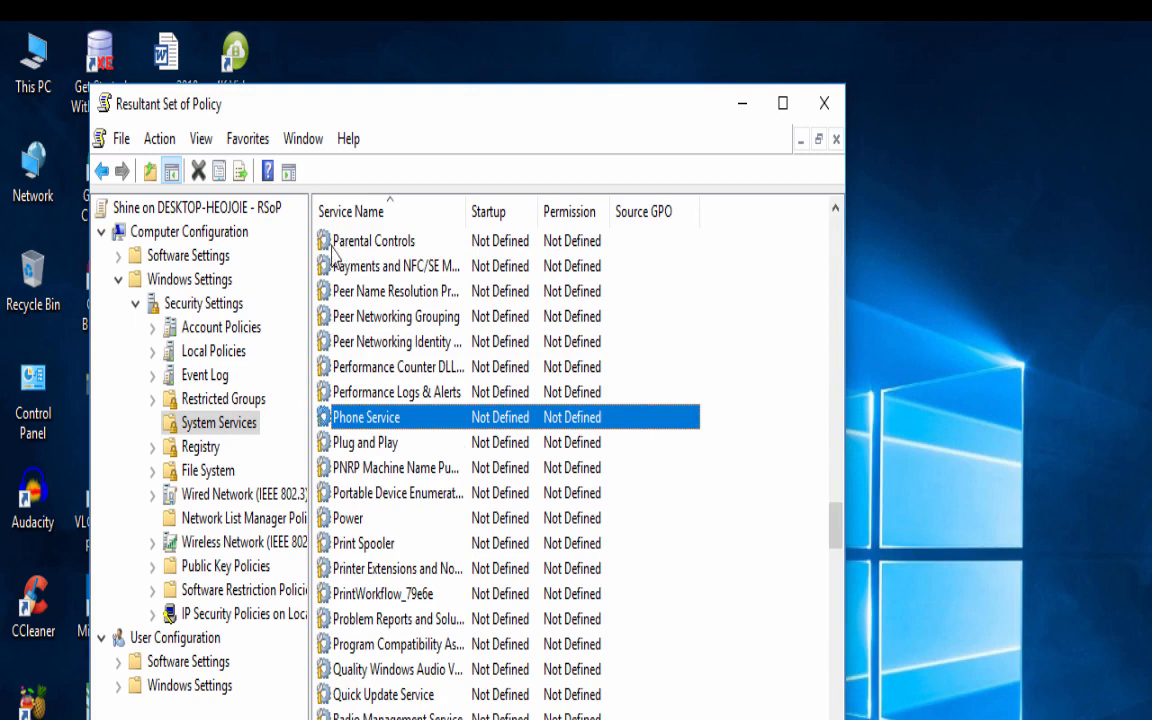
{"action": "right_click", "coordinate": [365, 442]}
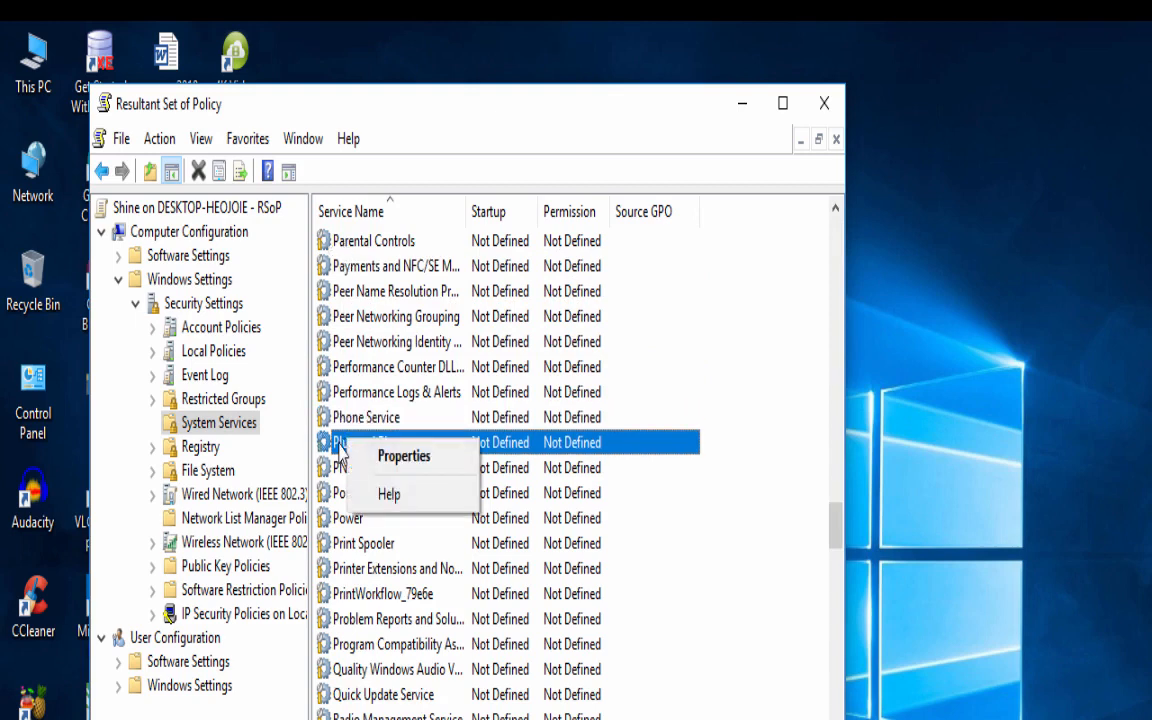
Step: Review Plug and Play's startup-mode properties, close Resultant Set of Policy, and open the desktop menu
{"action": "left_click", "coordinate": [403, 455]}
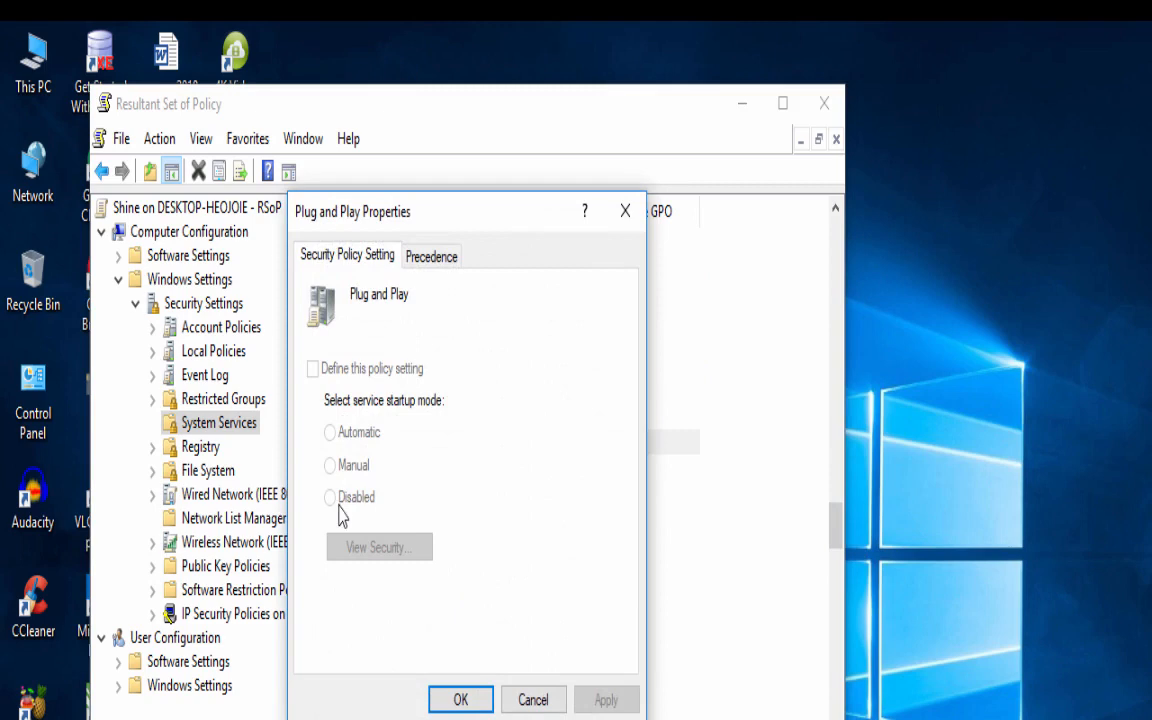
{"action": "mouse_move", "coordinate": [343, 487]}
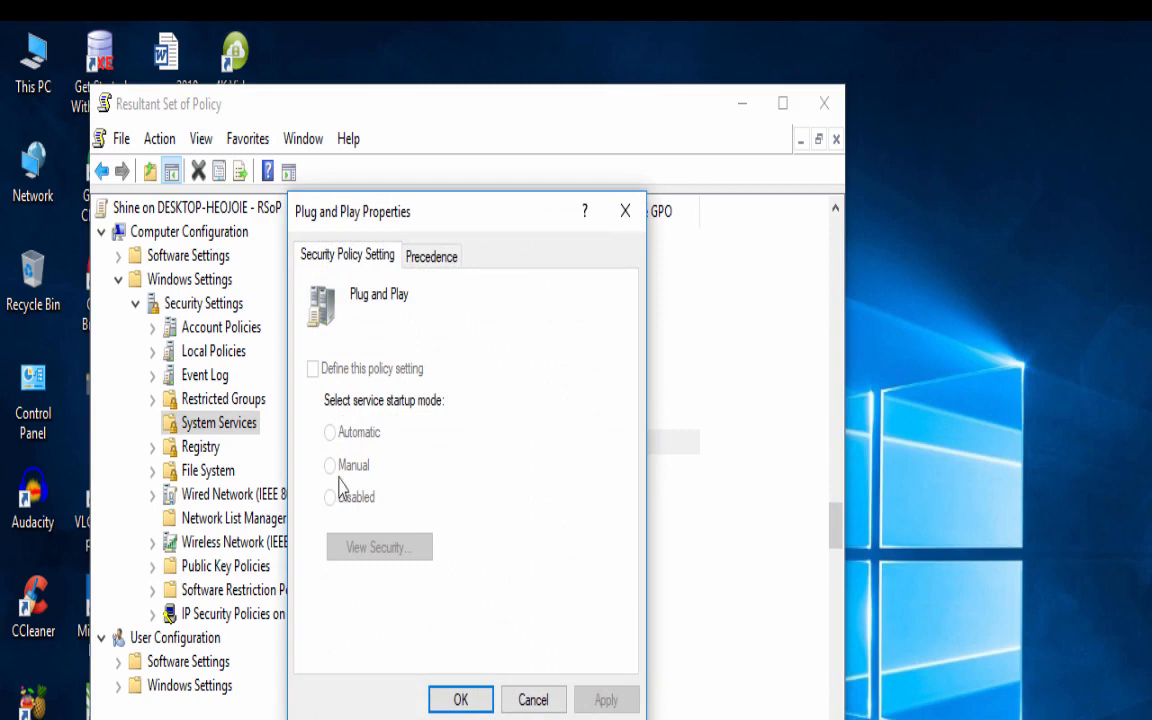
{"action": "mouse_move", "coordinate": [499, 661]}
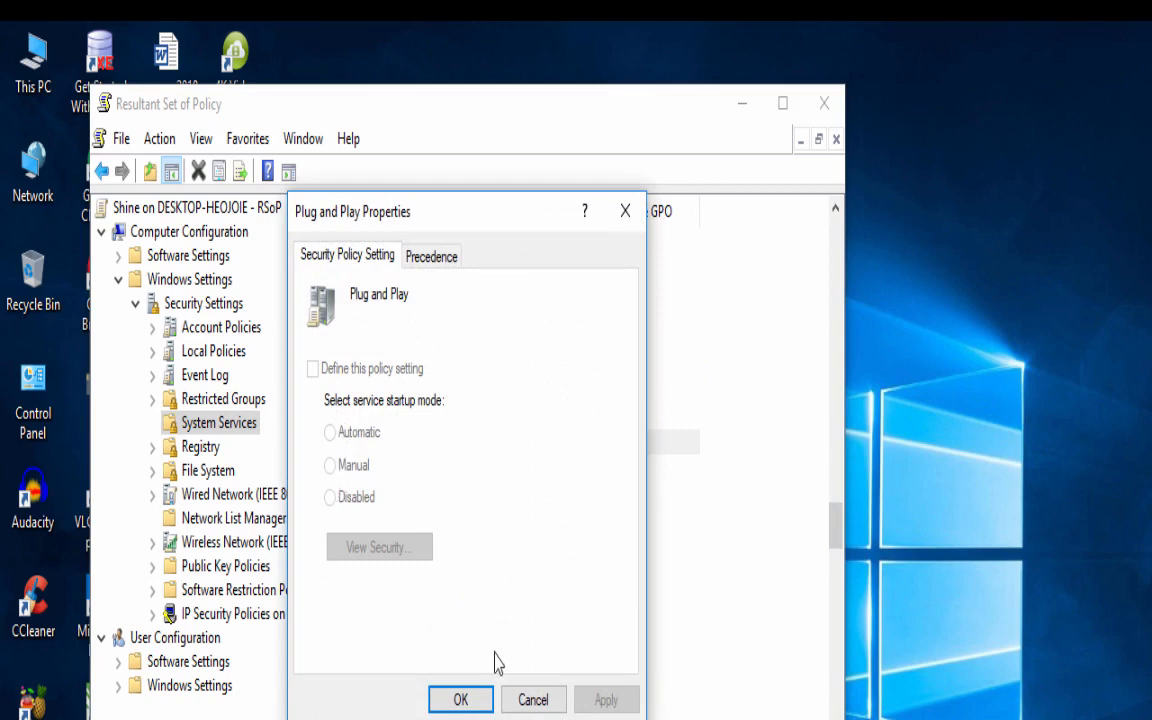
{"action": "mouse_move", "coordinate": [625, 211]}
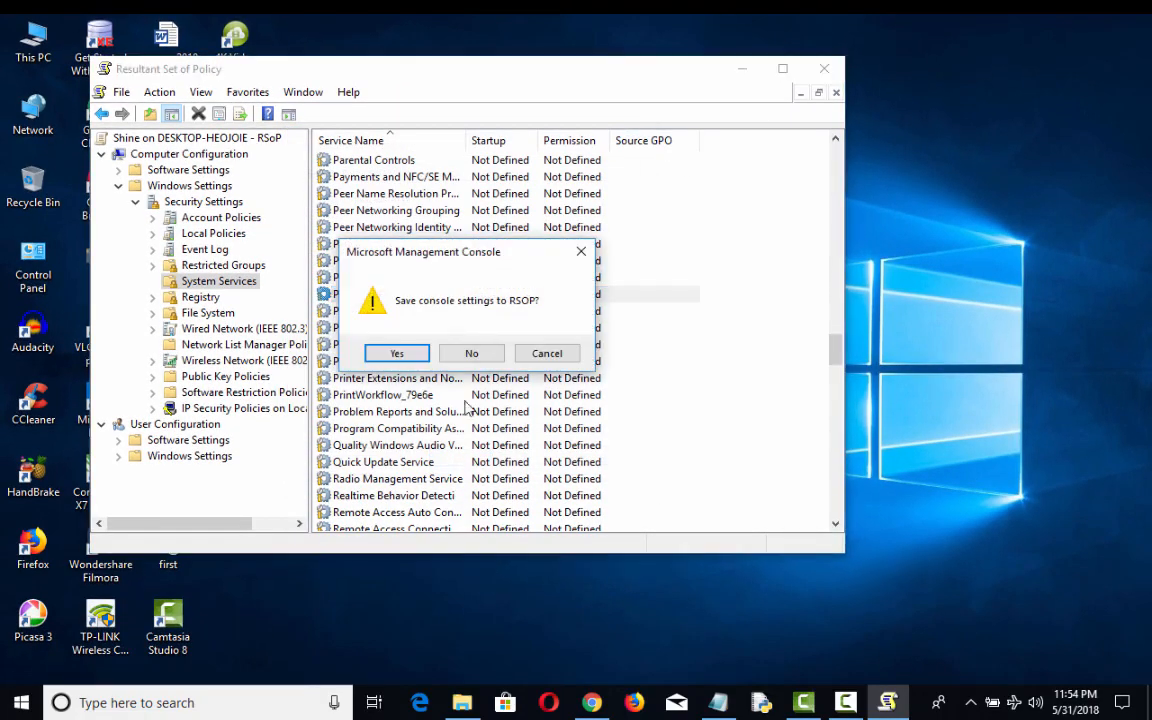
{"action": "left_click", "coordinate": [471, 353]}
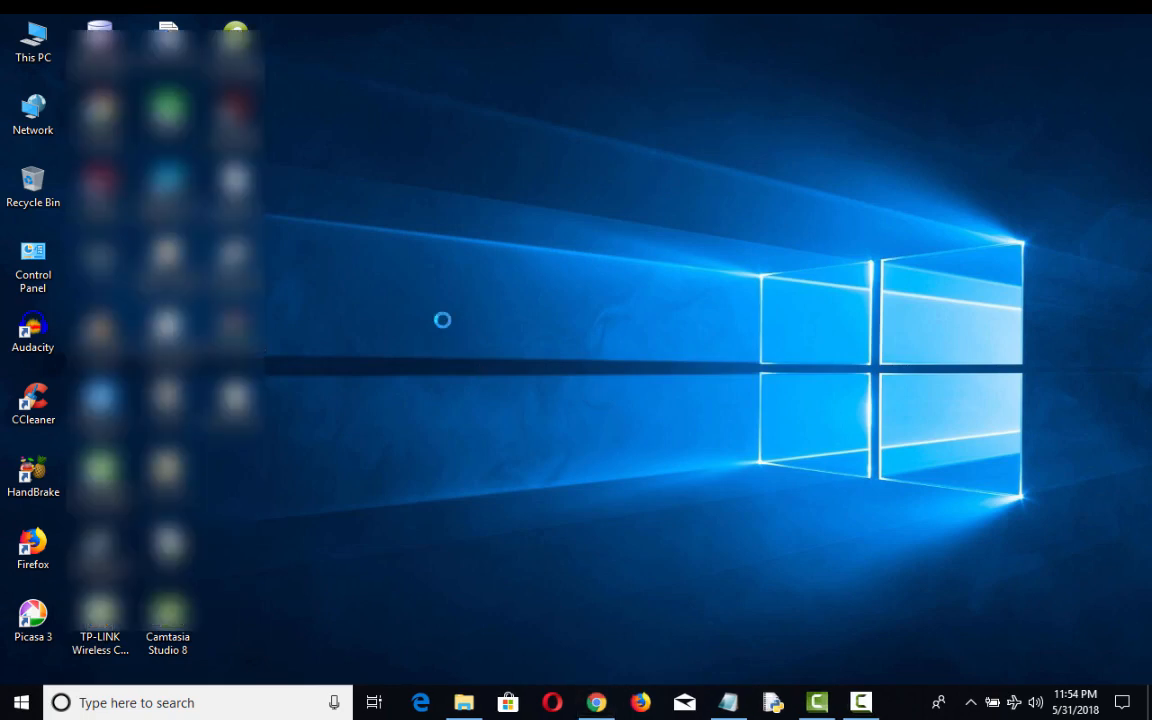
{"action": "right_click", "coordinate": [443, 320]}
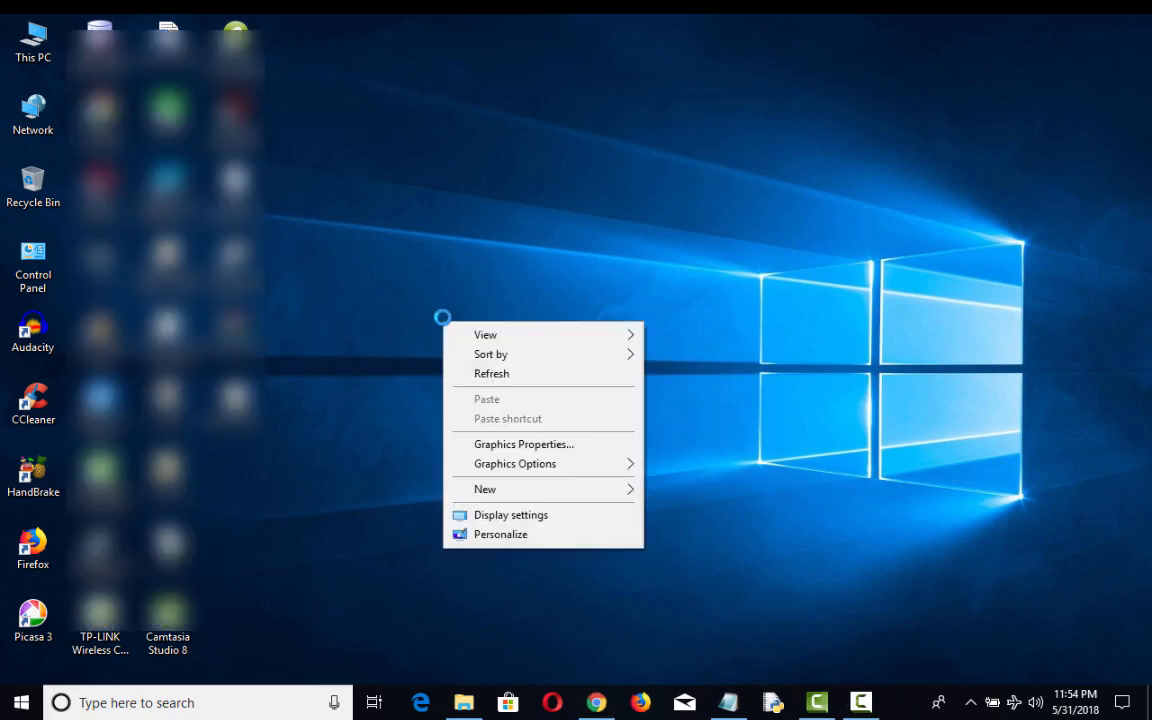